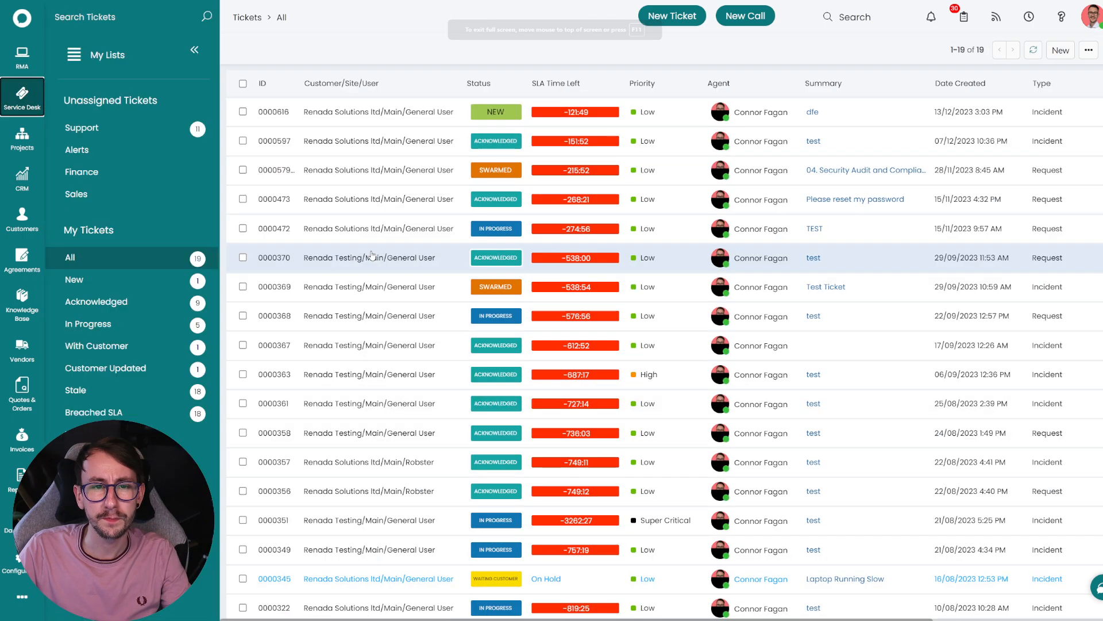
Start a new ticket of type Fixed Fee with the summary 'Laptop Setup'.
click(670, 15)
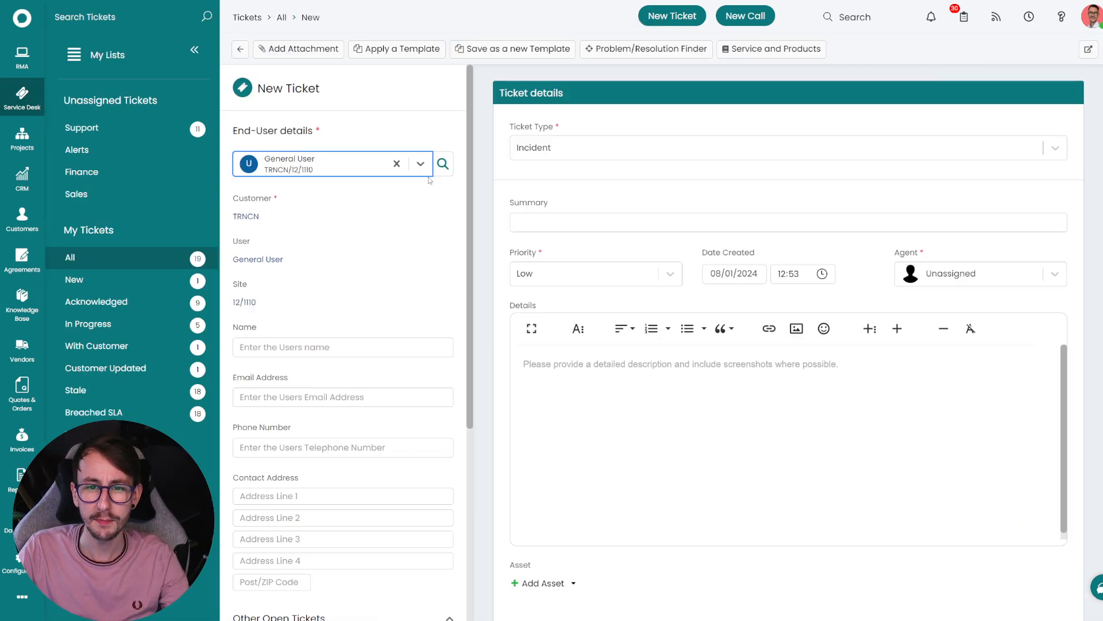
click(782, 147)
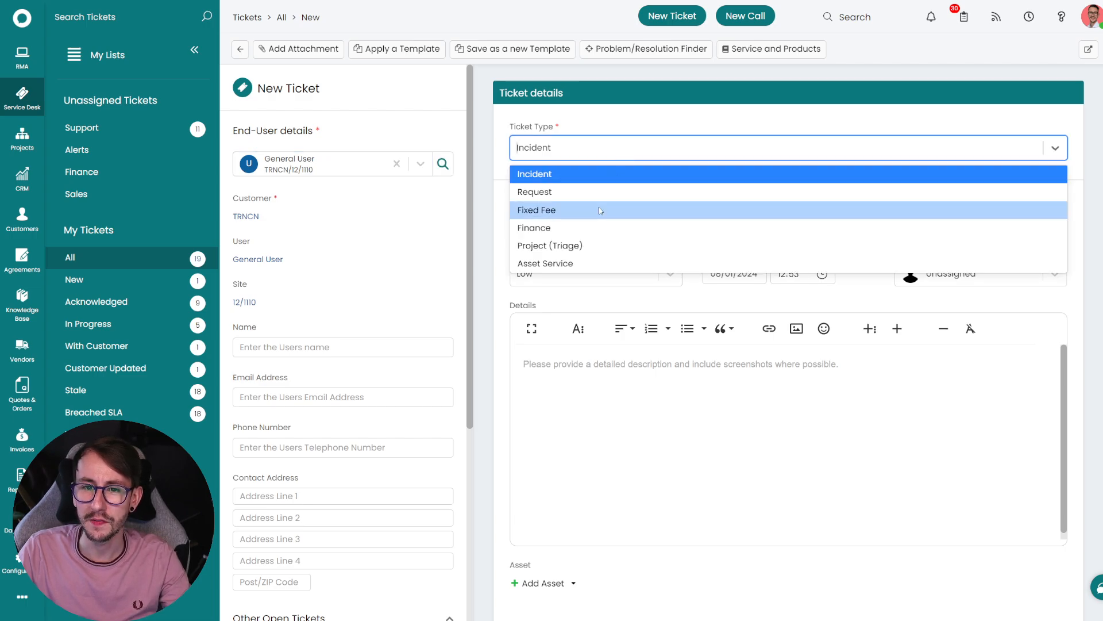
click(537, 209)
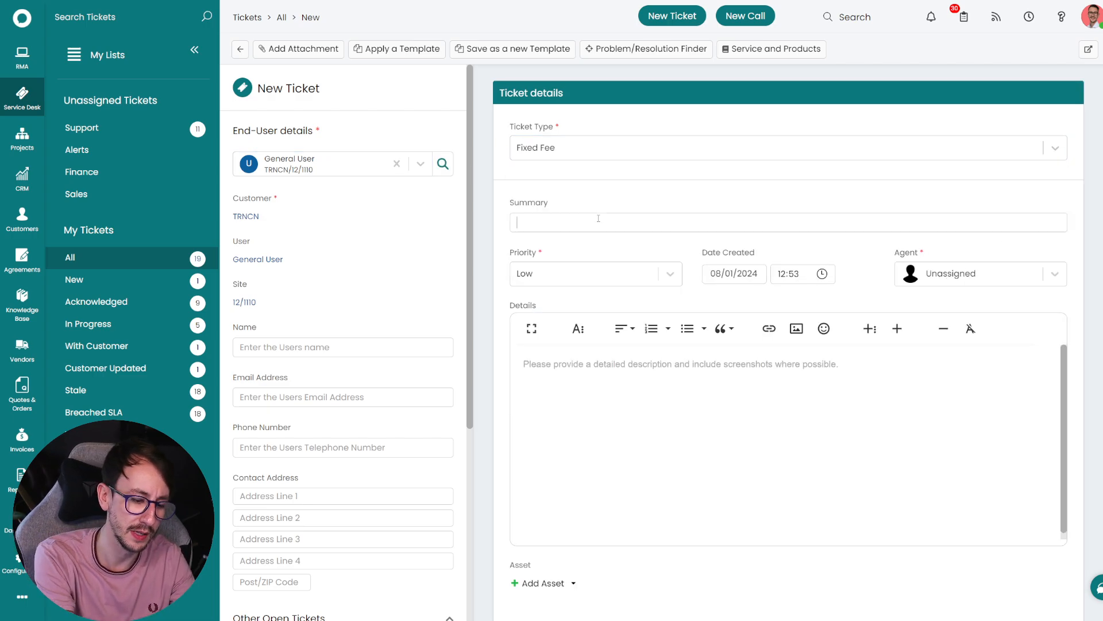
text(Laptop Setup)
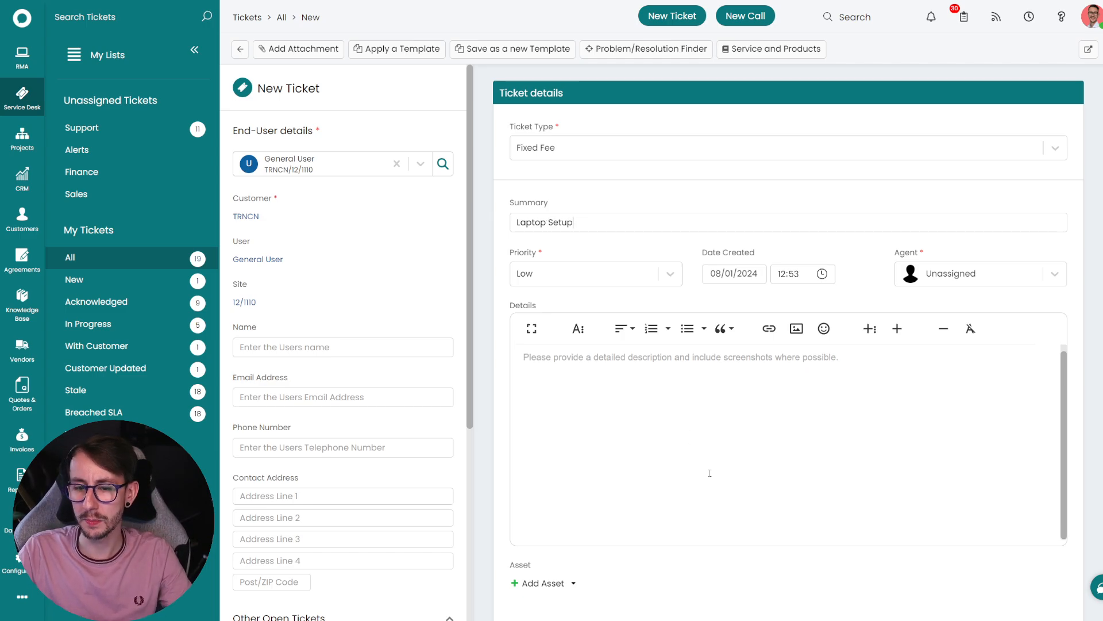
Choose Laptop Setup as the ticket's Fixed Fee Type.
scroll(down, 3)
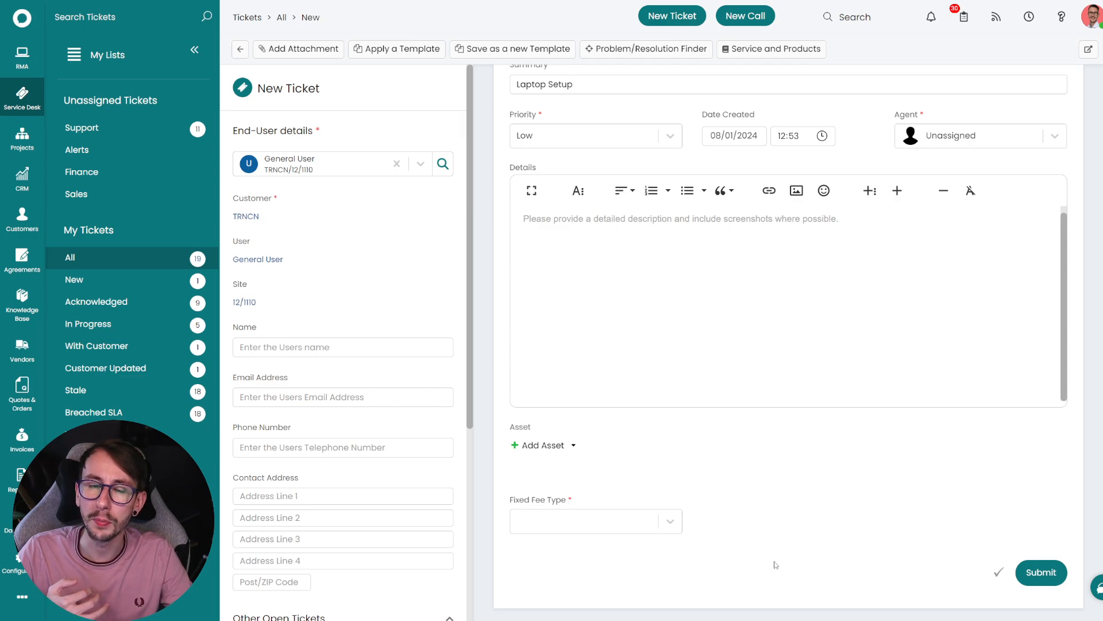
click(572, 84)
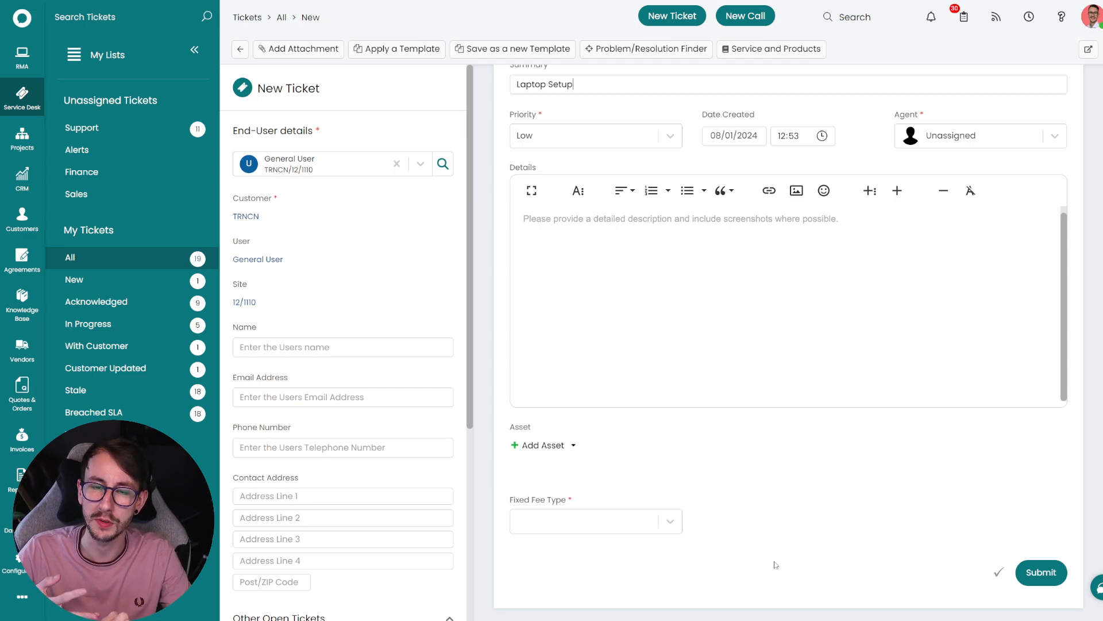
mouse_move(600, 509)
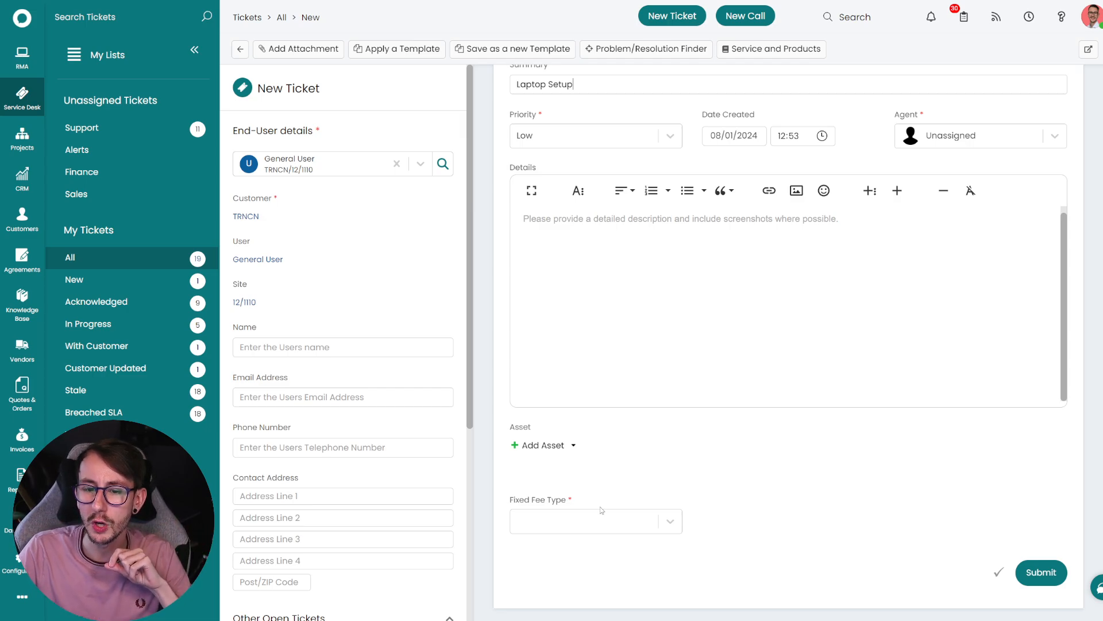
click(594, 521)
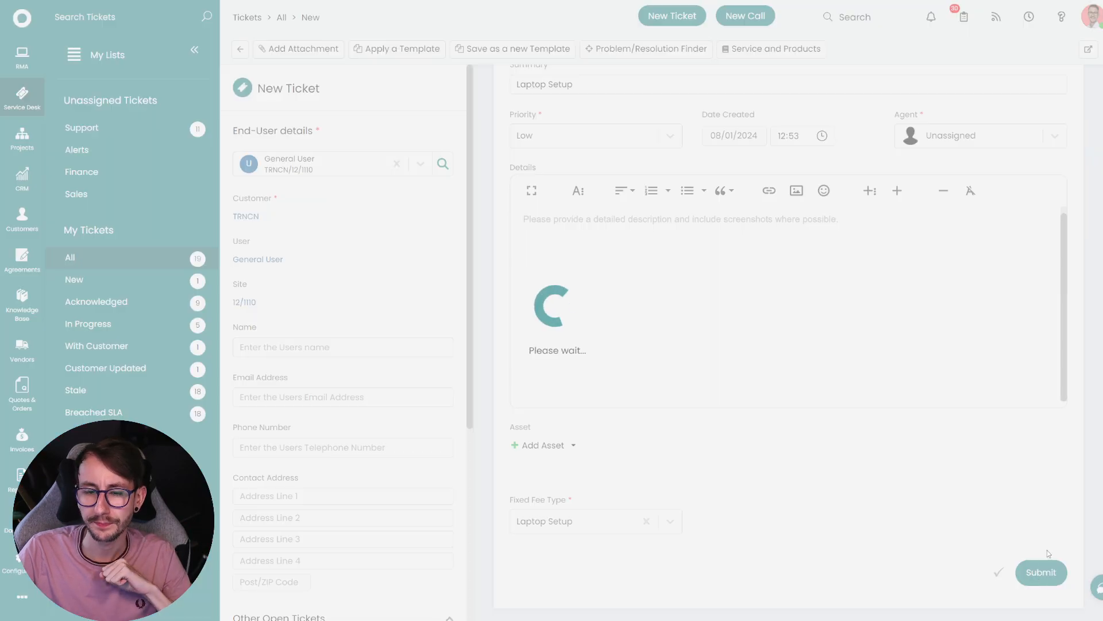
Submit the ticket, claim it, close it with a note, and go to Ready for Invoicing.
click(1041, 572)
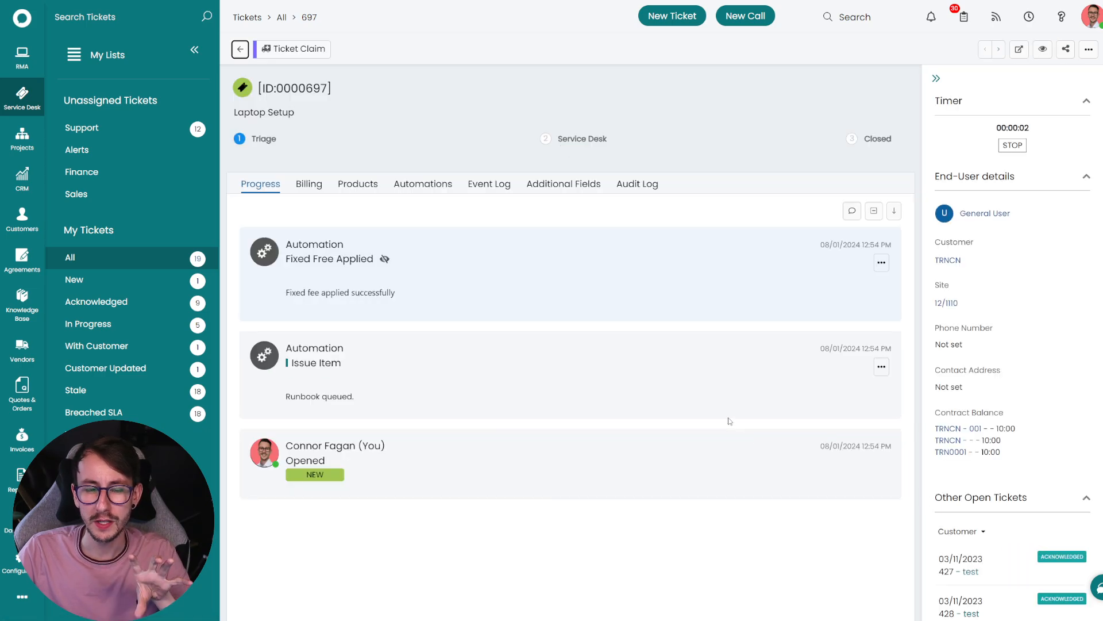
double_click(317, 396)
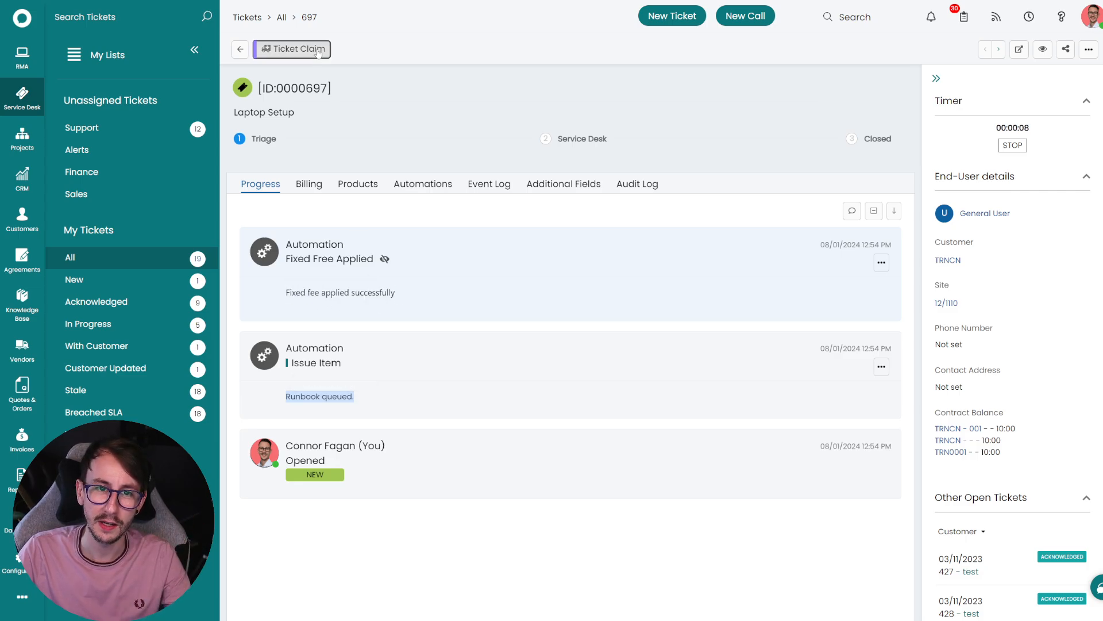
click(291, 50)
text(test)
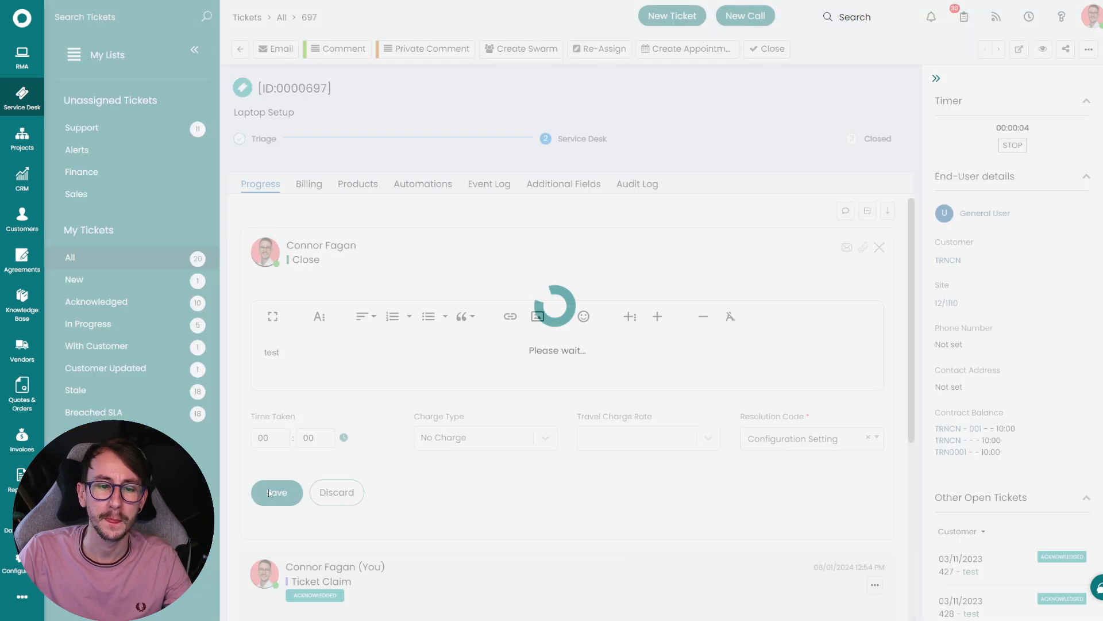
click(277, 492)
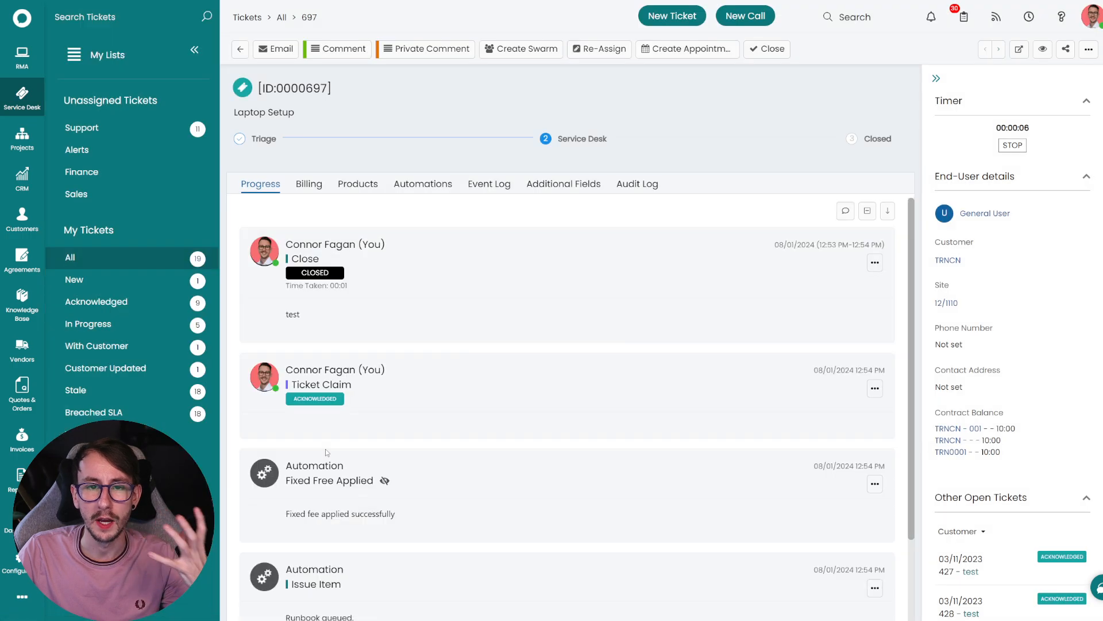
click(21, 436)
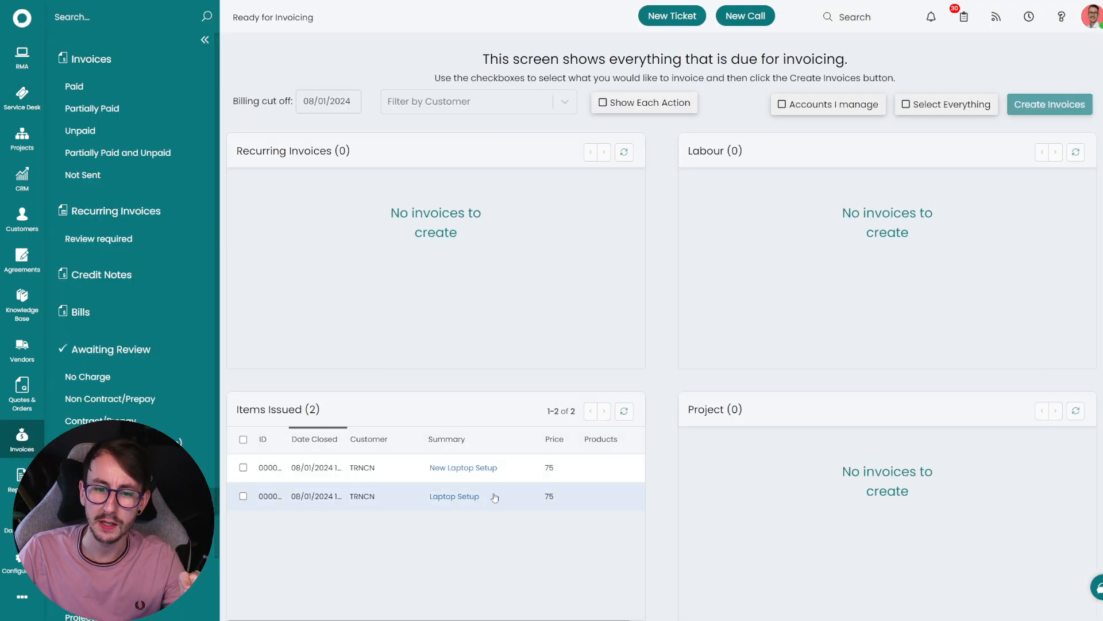
Invoice the issued Laptop Setup item, view Invoice 5 at 75.00, and return to the ticket.
click(243, 496)
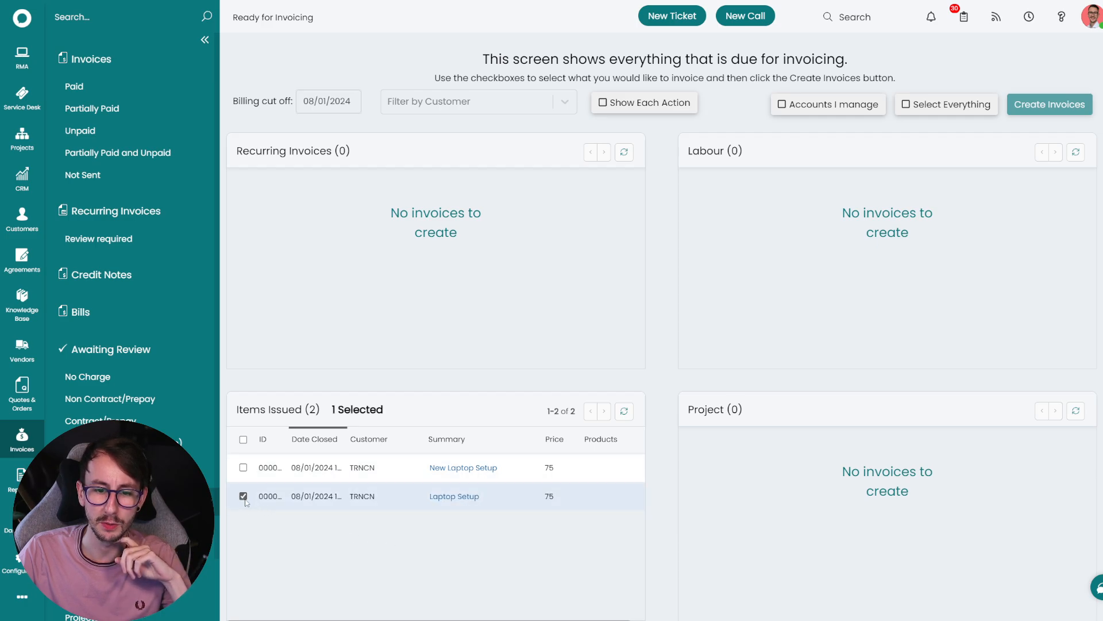
click(1049, 104)
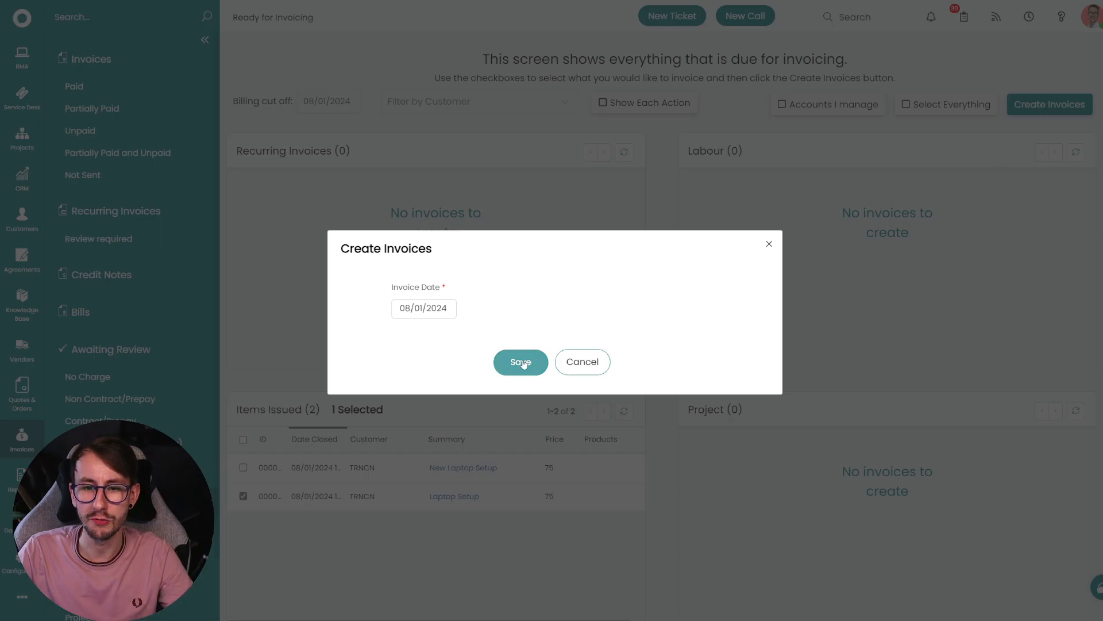
click(519, 362)
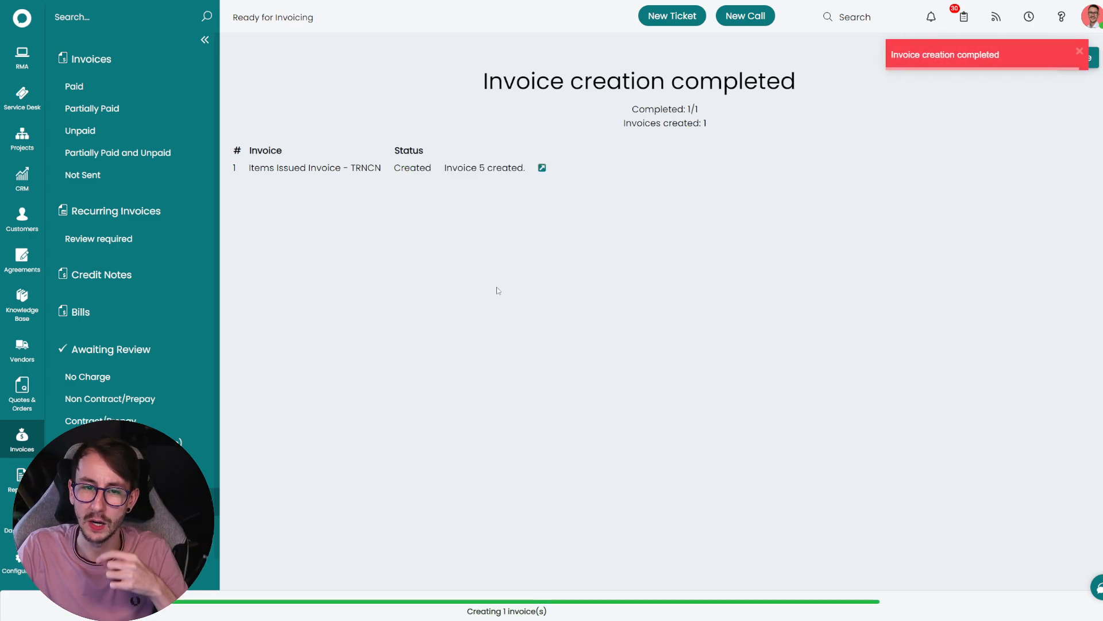
click(541, 168)
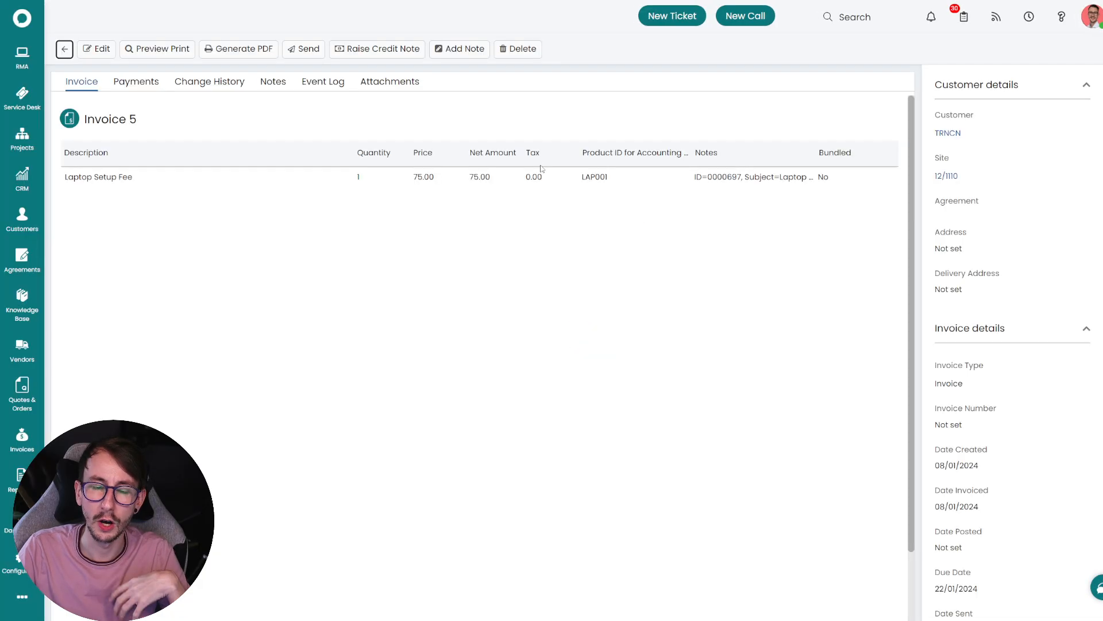
mouse_move(335, 214)
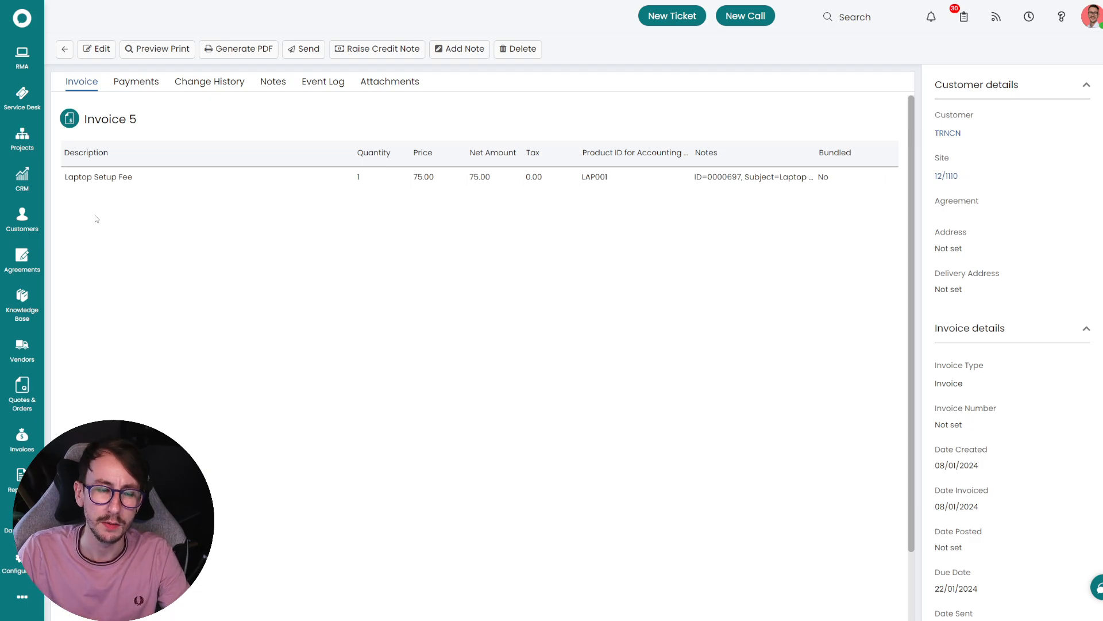
click(22, 96)
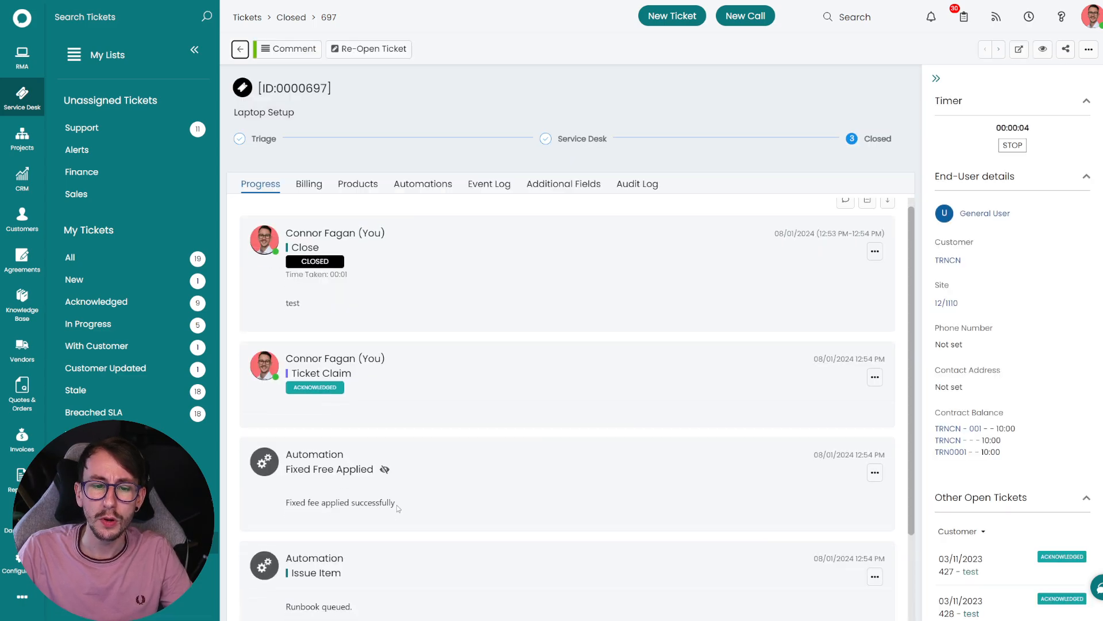
scroll(down, 3)
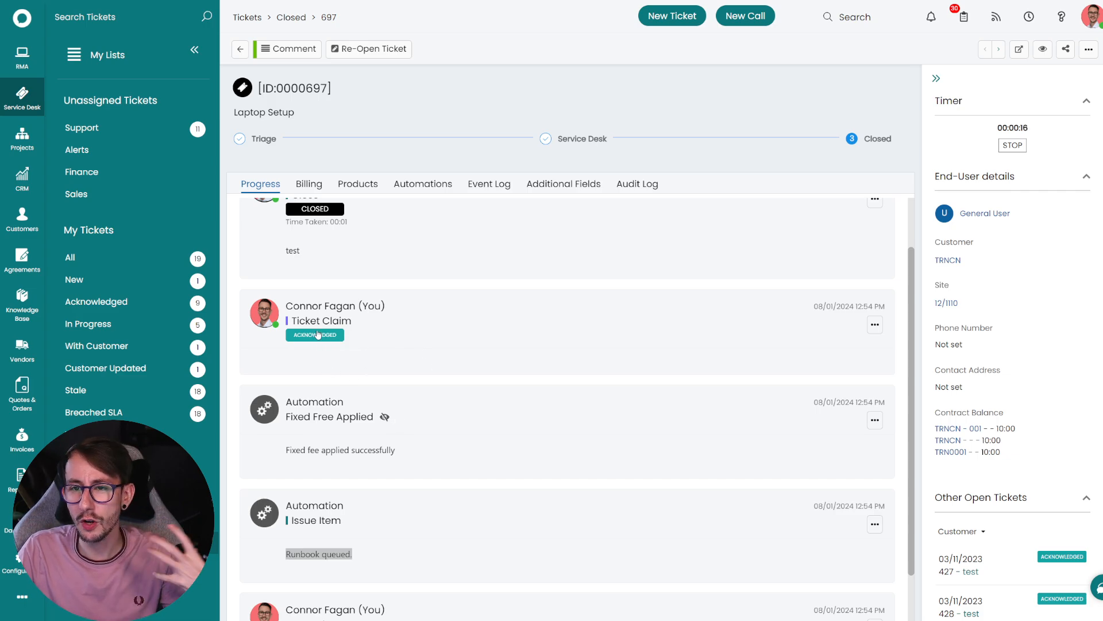
click(1088, 49)
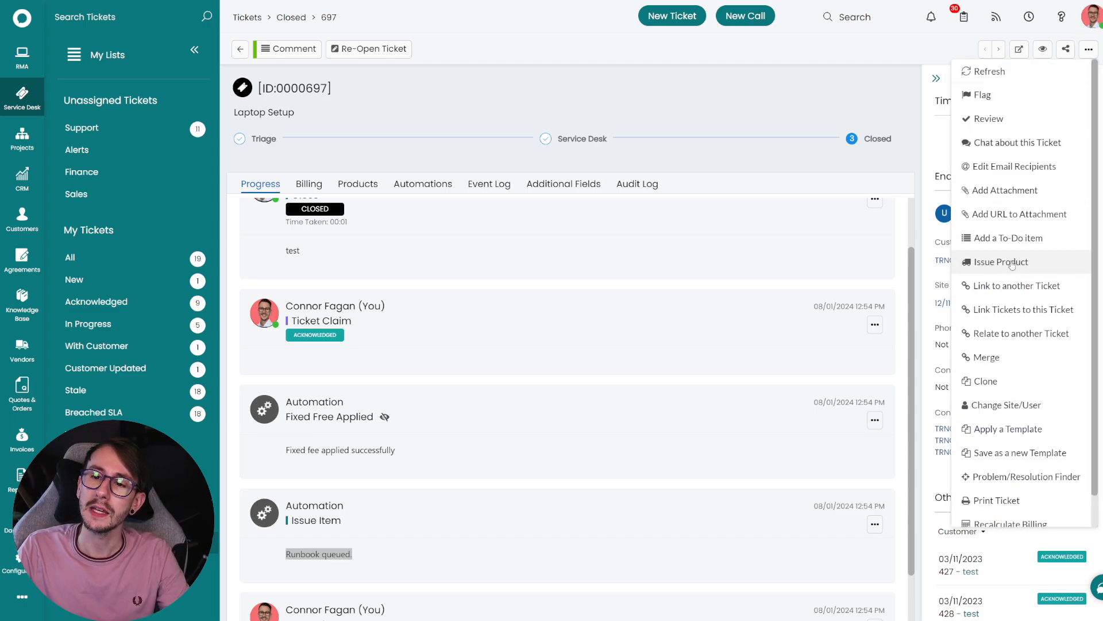
click(1000, 260)
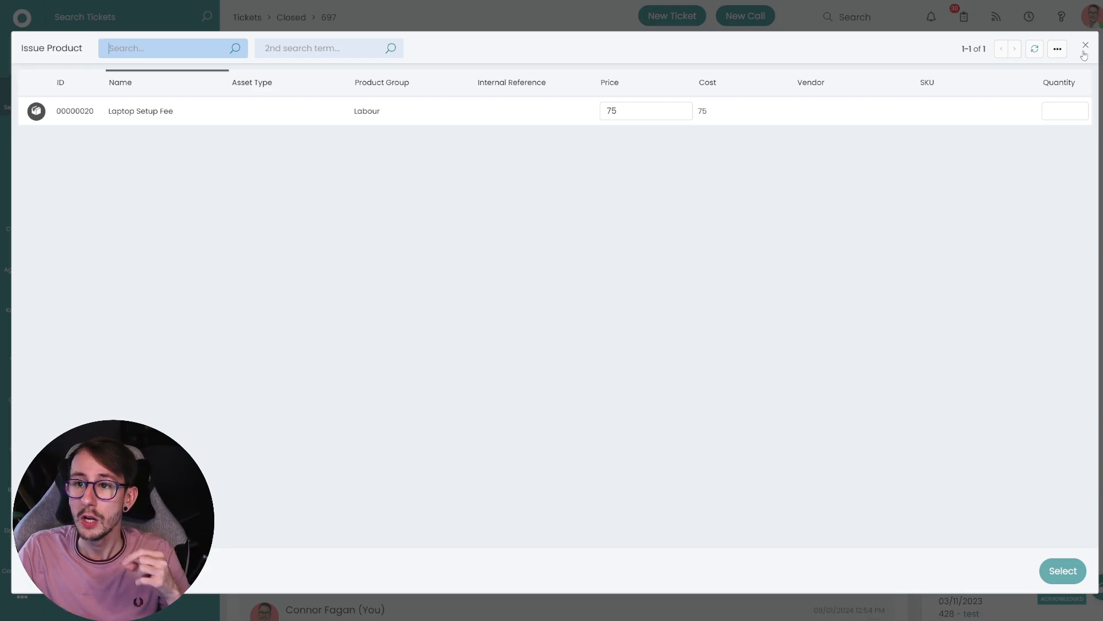
click(1085, 45)
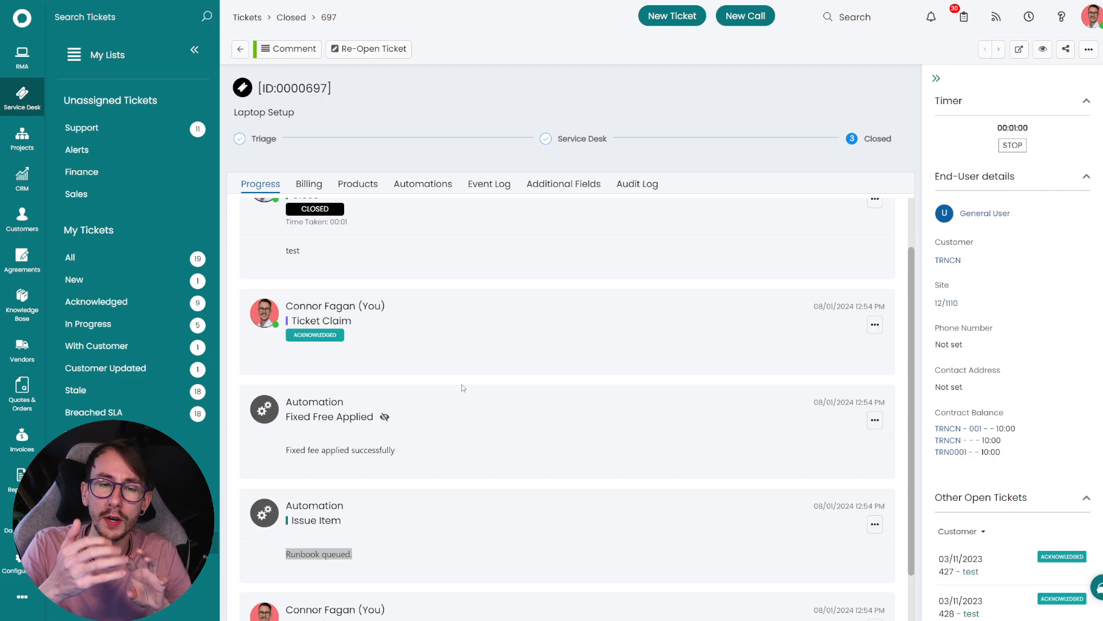
Check the 75.00 Labour line on the ticket's Products tab and return to its progress log.
click(357, 184)
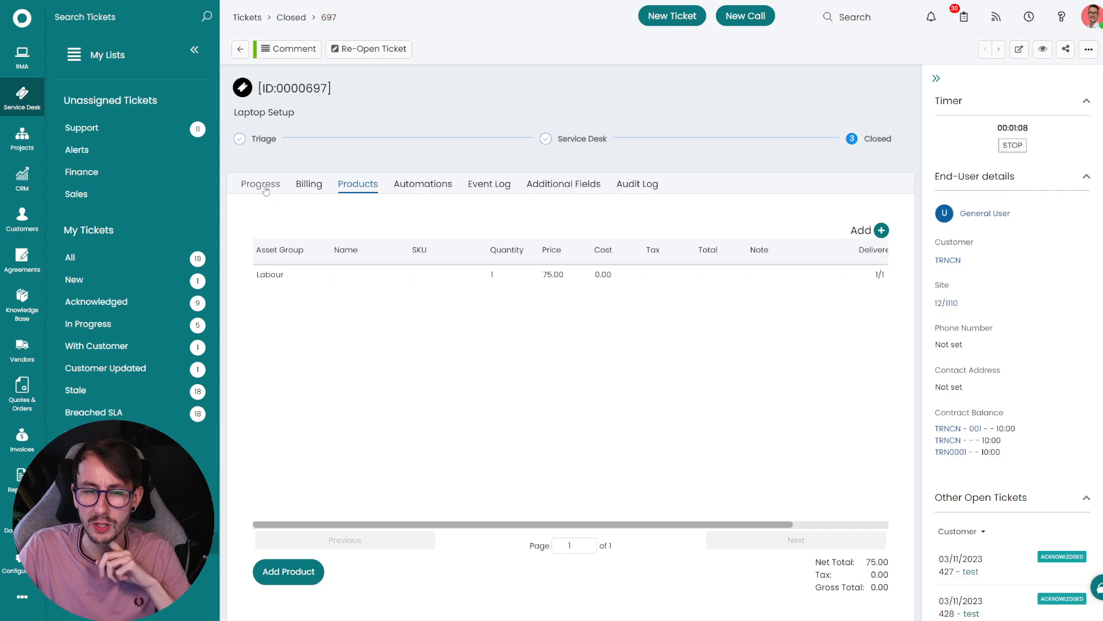
click(260, 184)
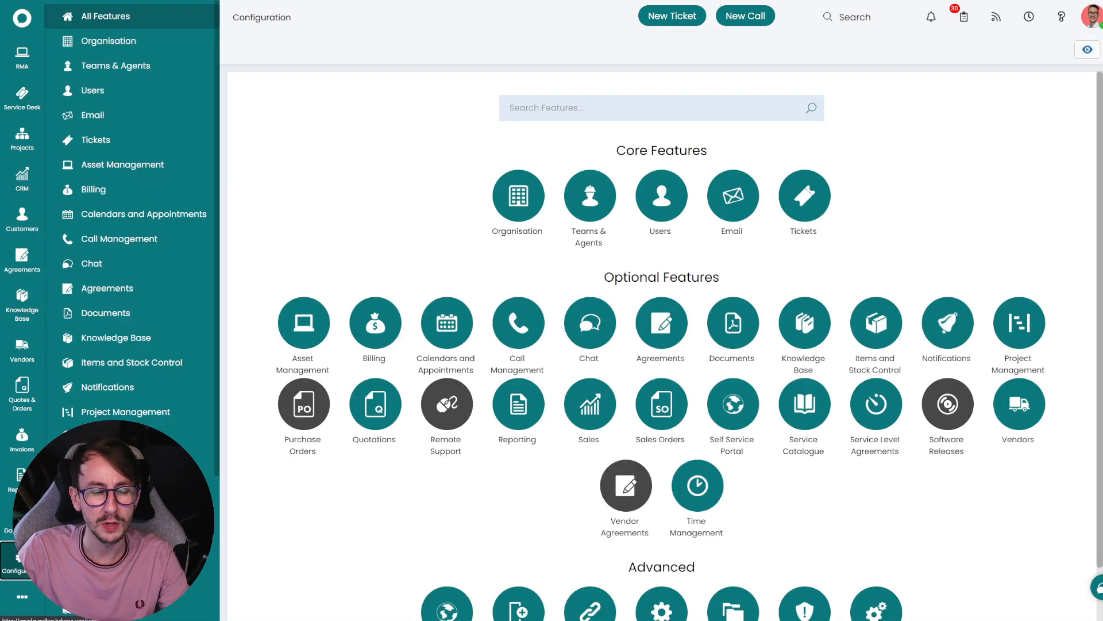
Inspect the Issue Item runbook's Step 1 request body issuing item 20 at 75.
click(108, 397)
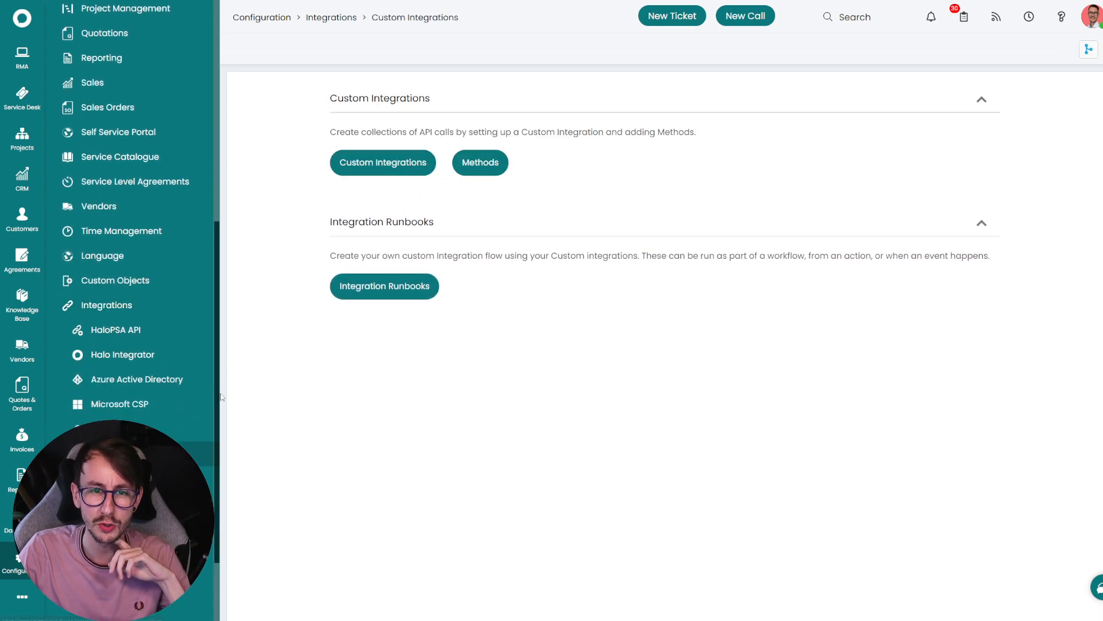
click(384, 286)
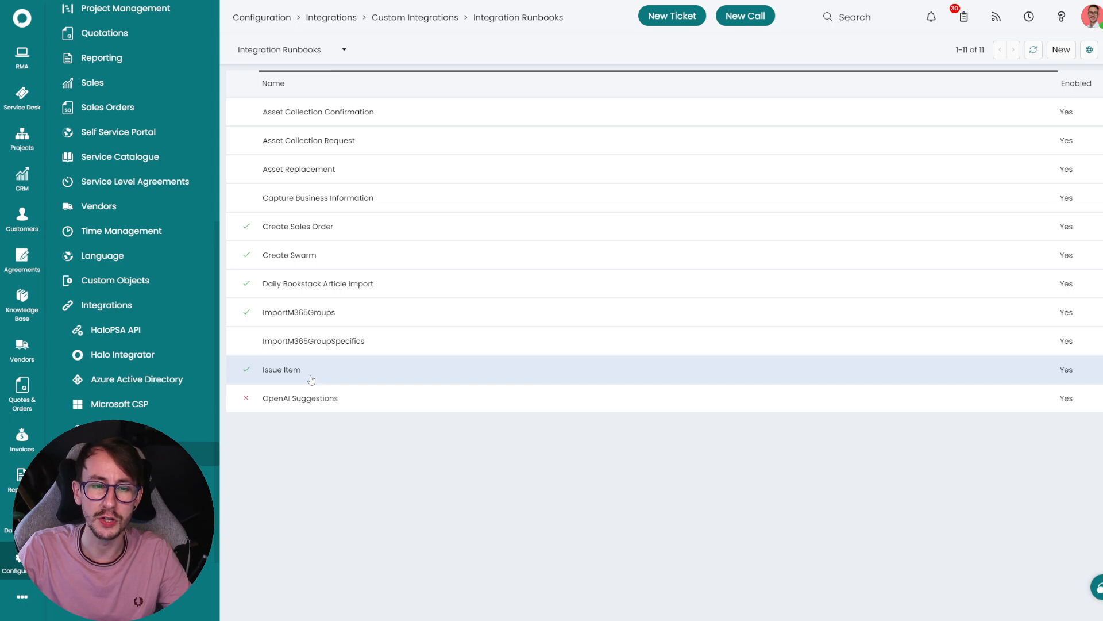
click(282, 368)
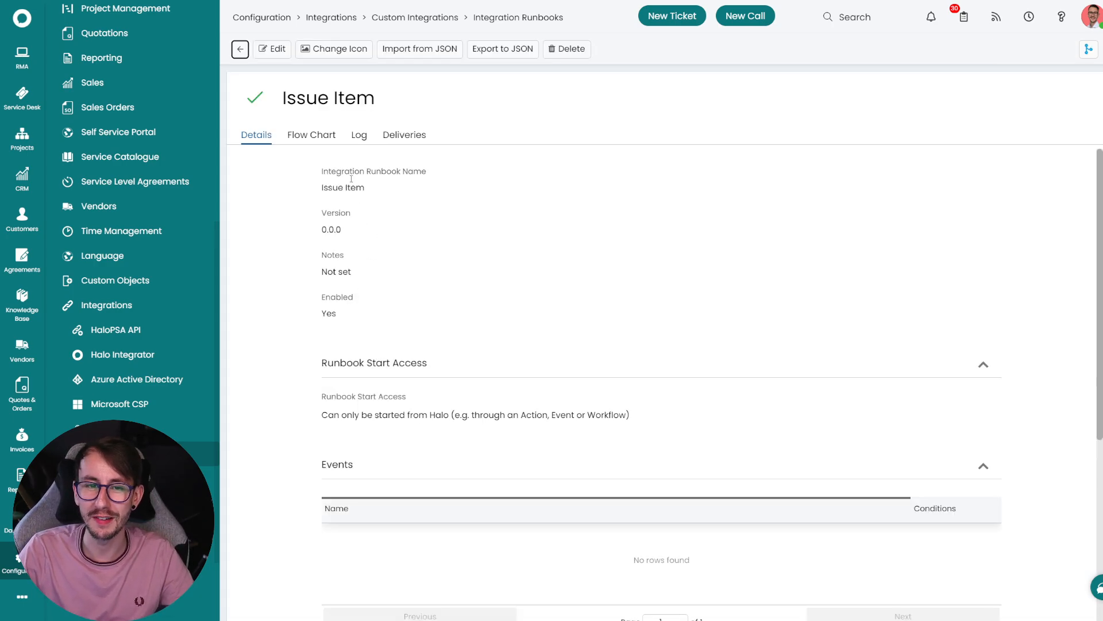
click(312, 135)
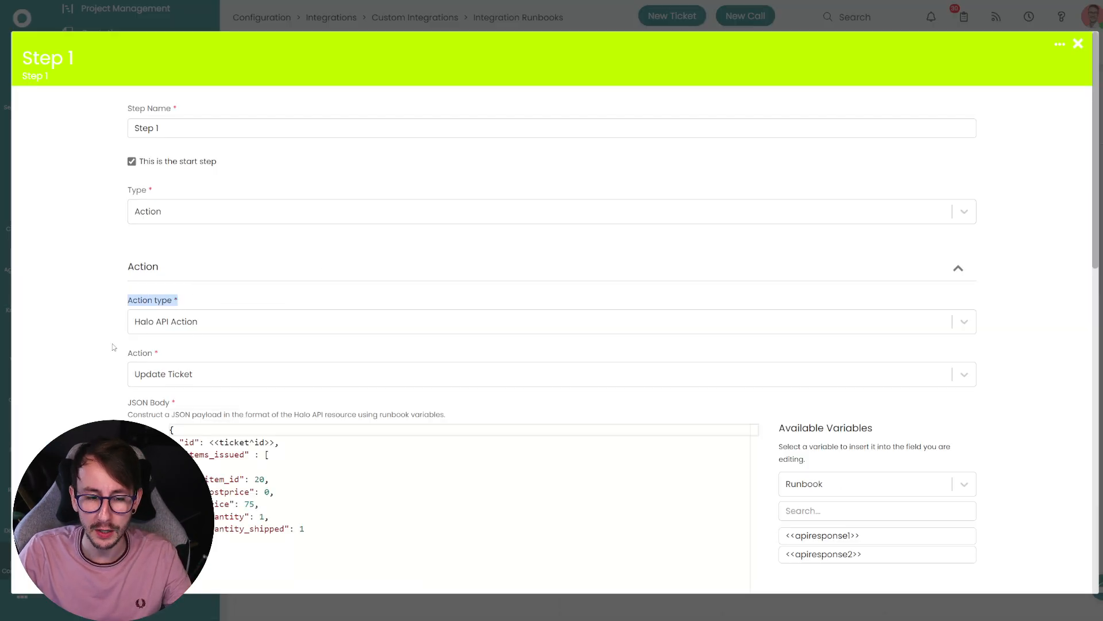
scroll(down, 3)
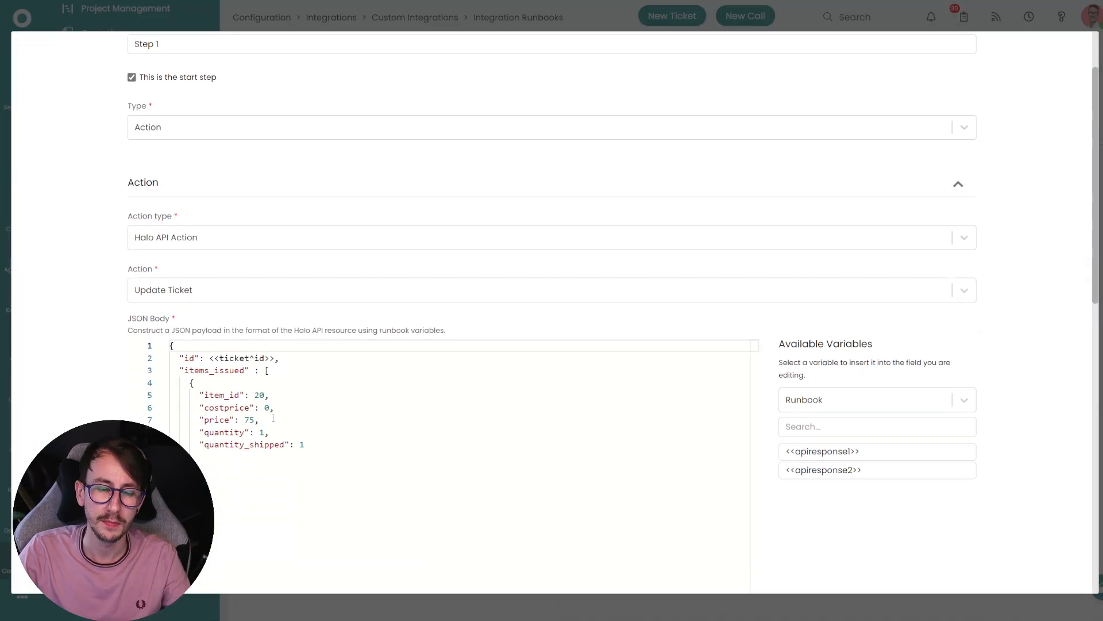
double_click(225, 357)
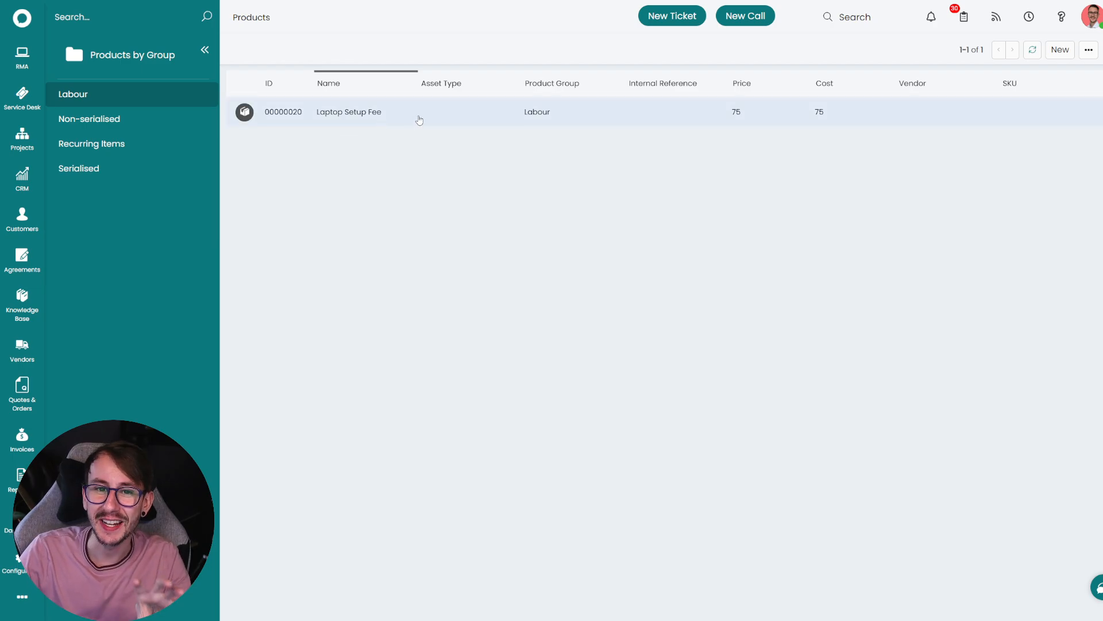
Review the Laptop Setup Fee product's billing and costing & pricing, then go to Integrations settings.
click(347, 112)
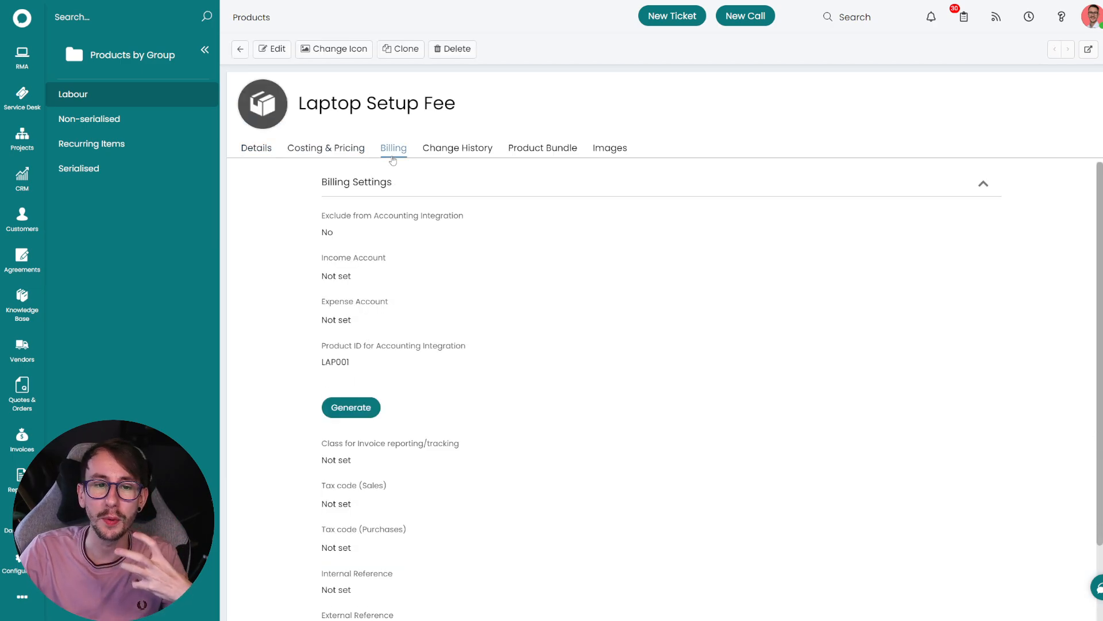
scroll(down, 3)
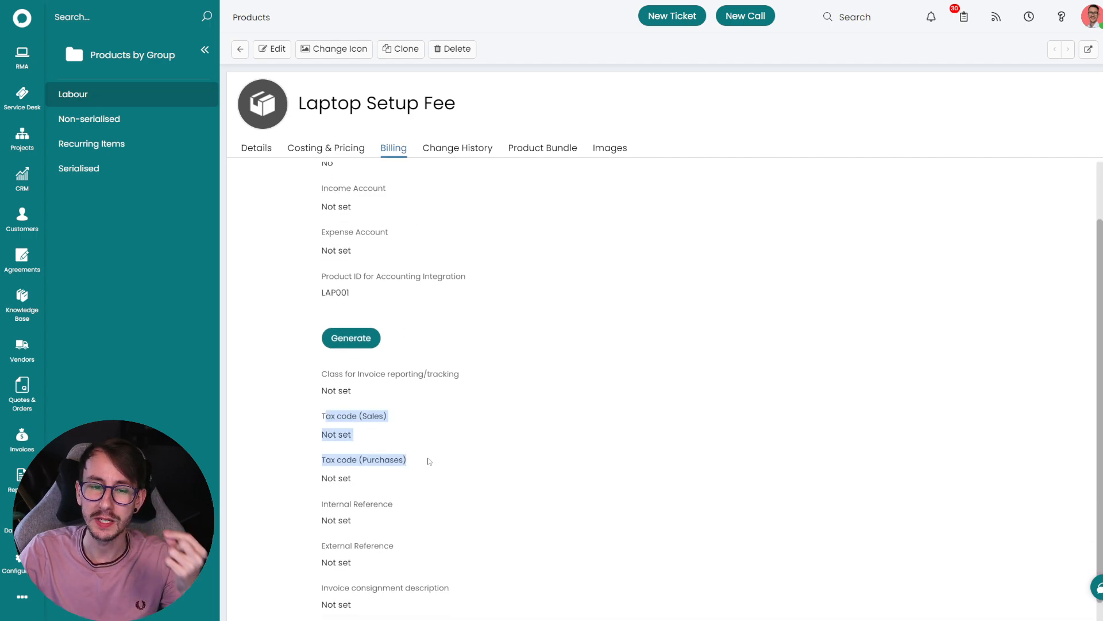
scroll(down, 3)
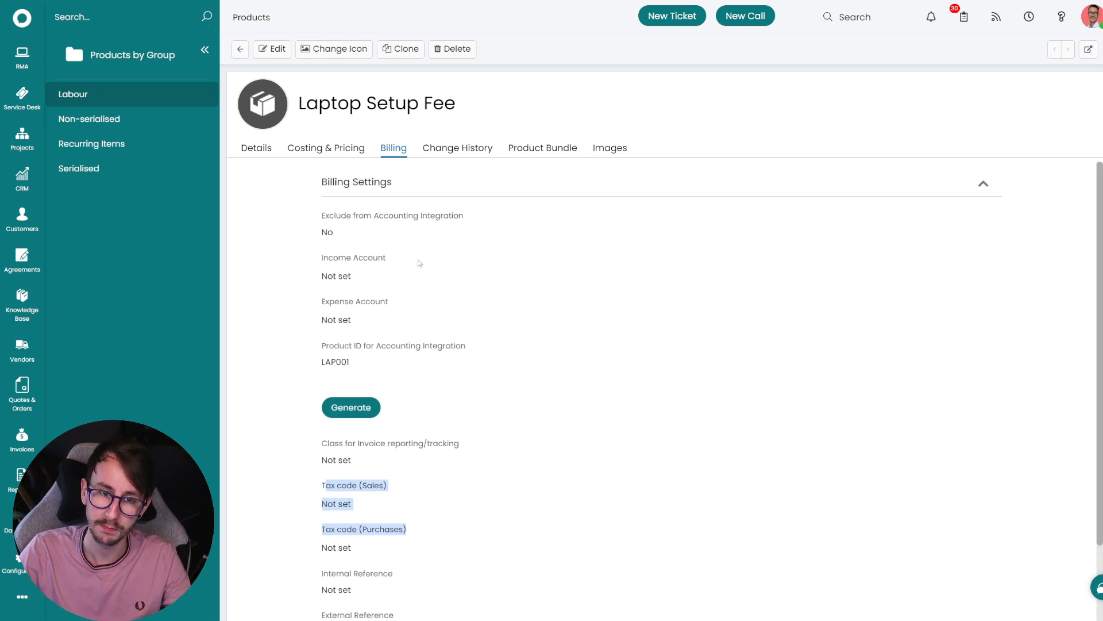
click(325, 148)
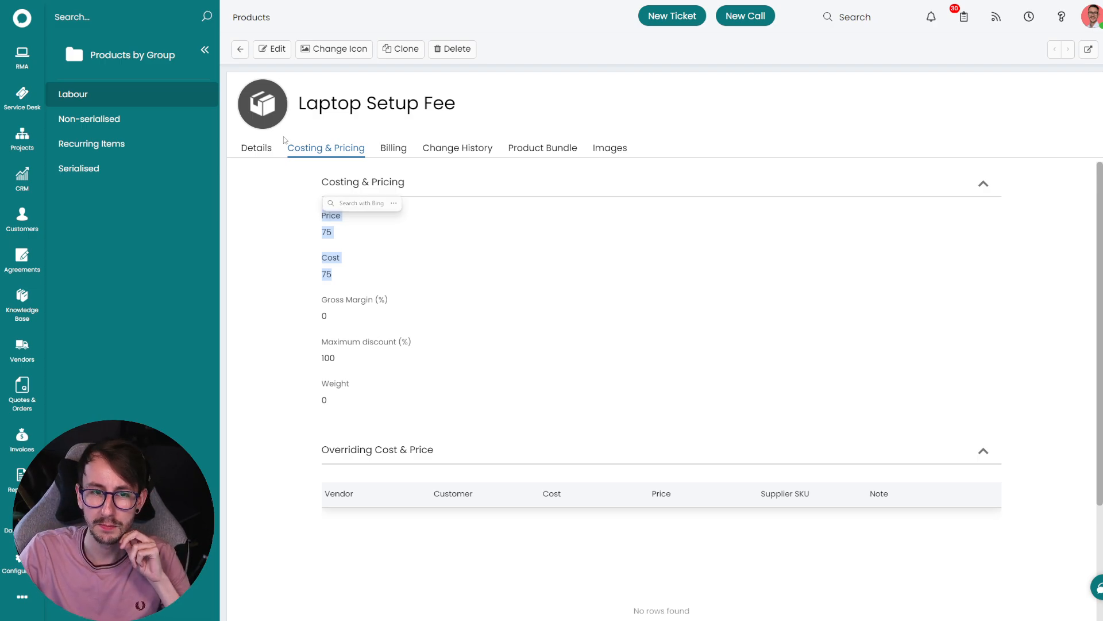
click(255, 148)
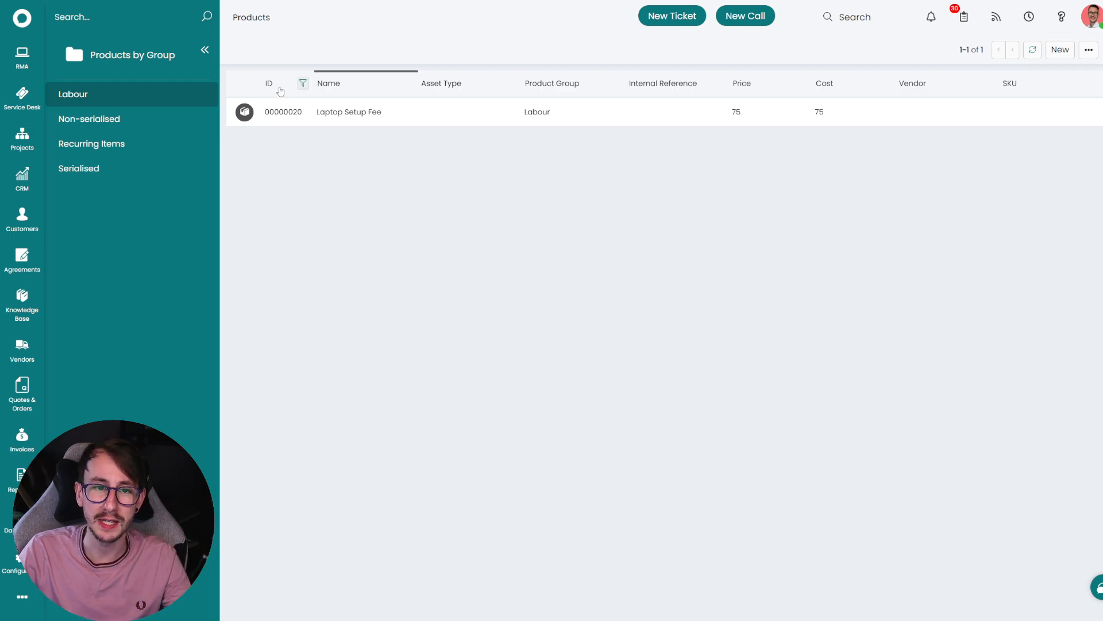
mouse_move(334, 141)
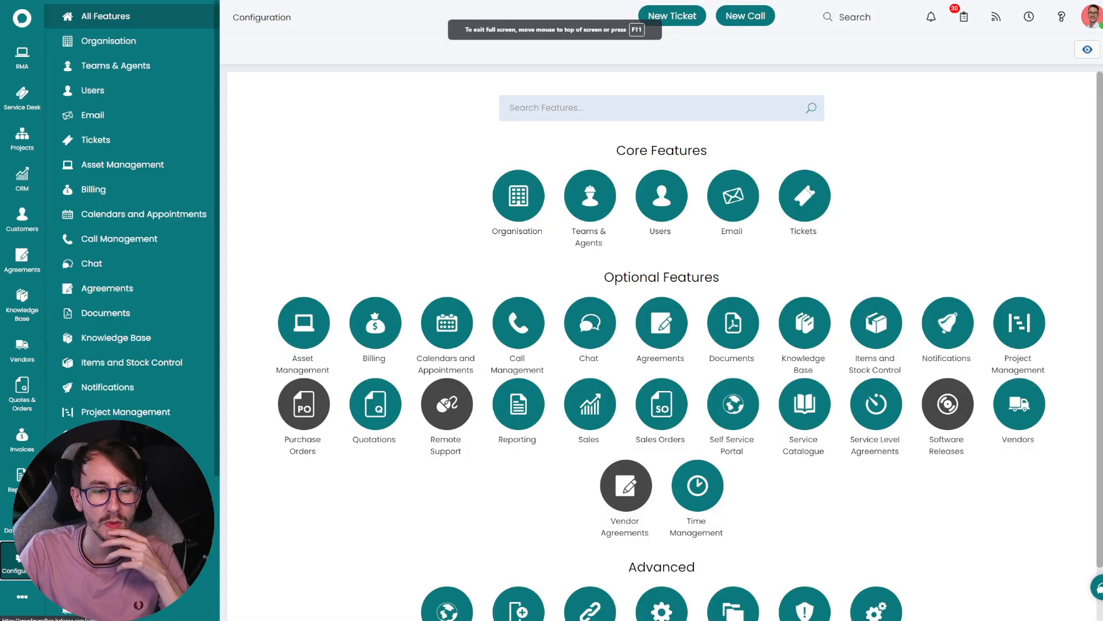
click(106, 262)
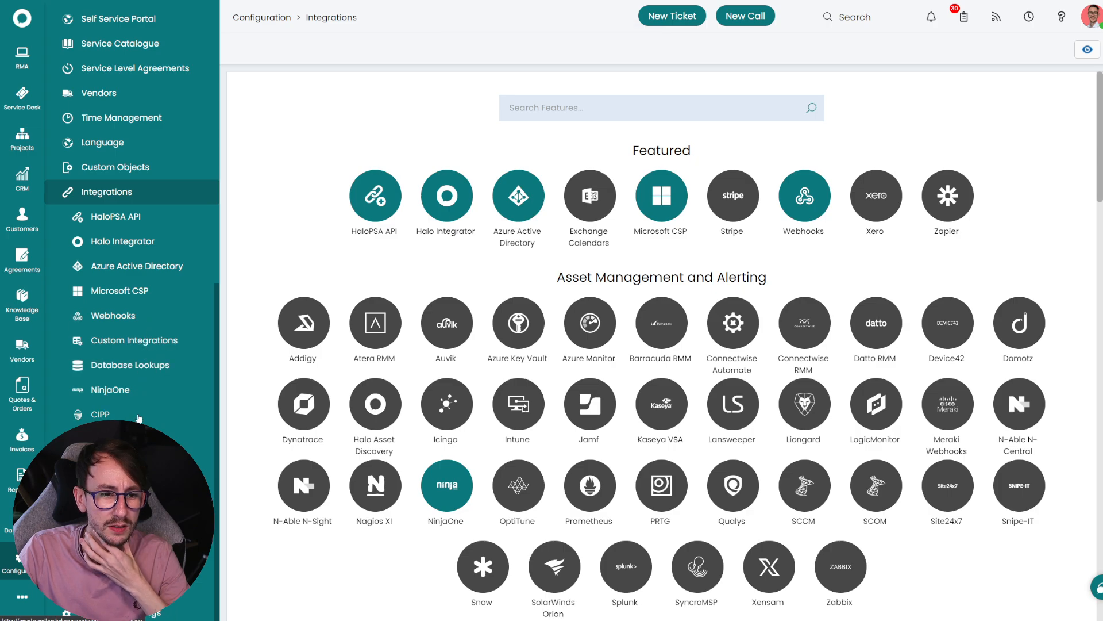
Reach the Issue Item runbook via Custom Integrations and show its flow chart after closing Step 1.
click(134, 340)
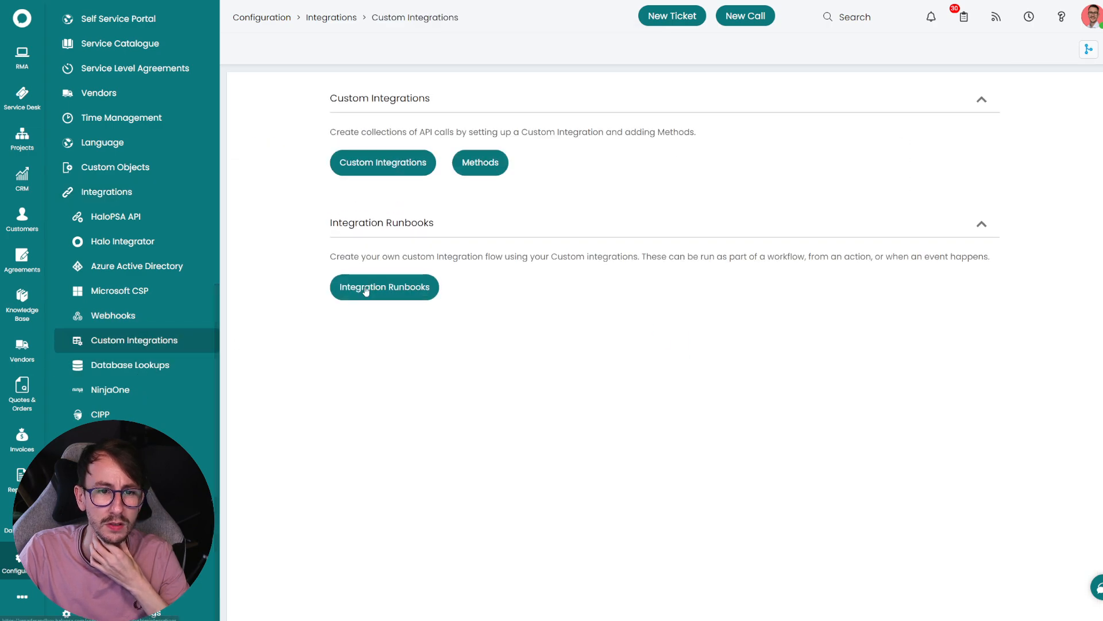
click(383, 286)
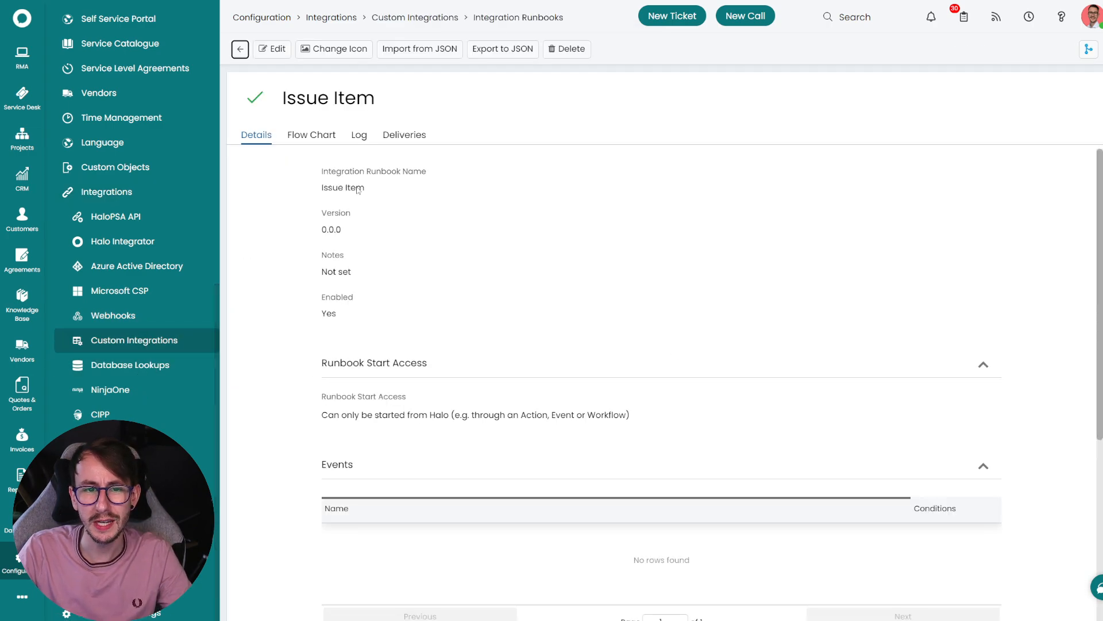
click(312, 134)
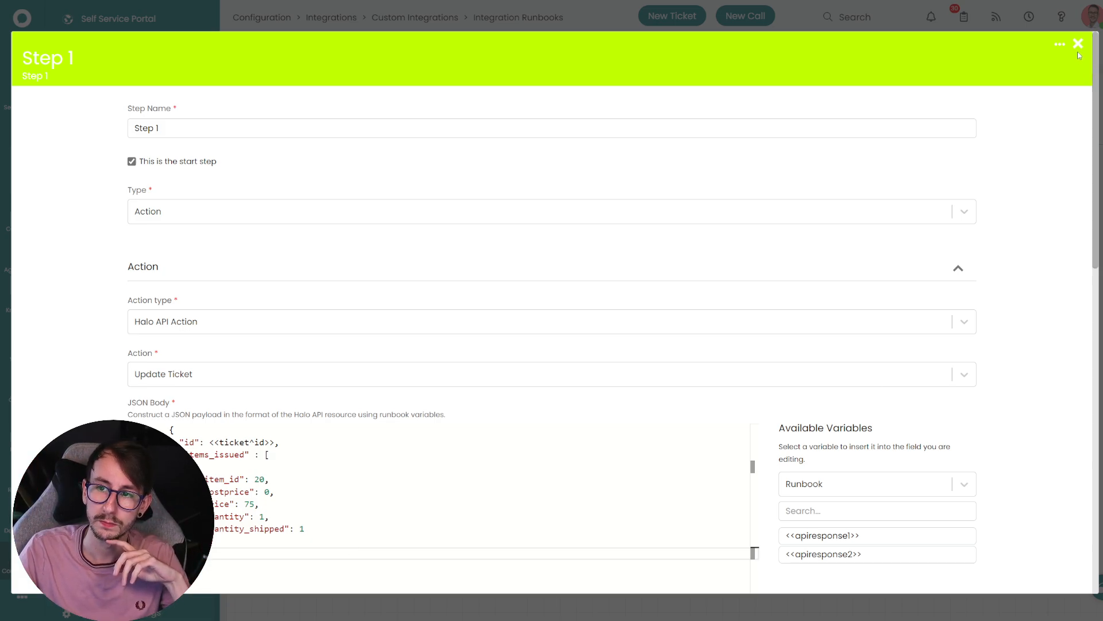
click(1078, 44)
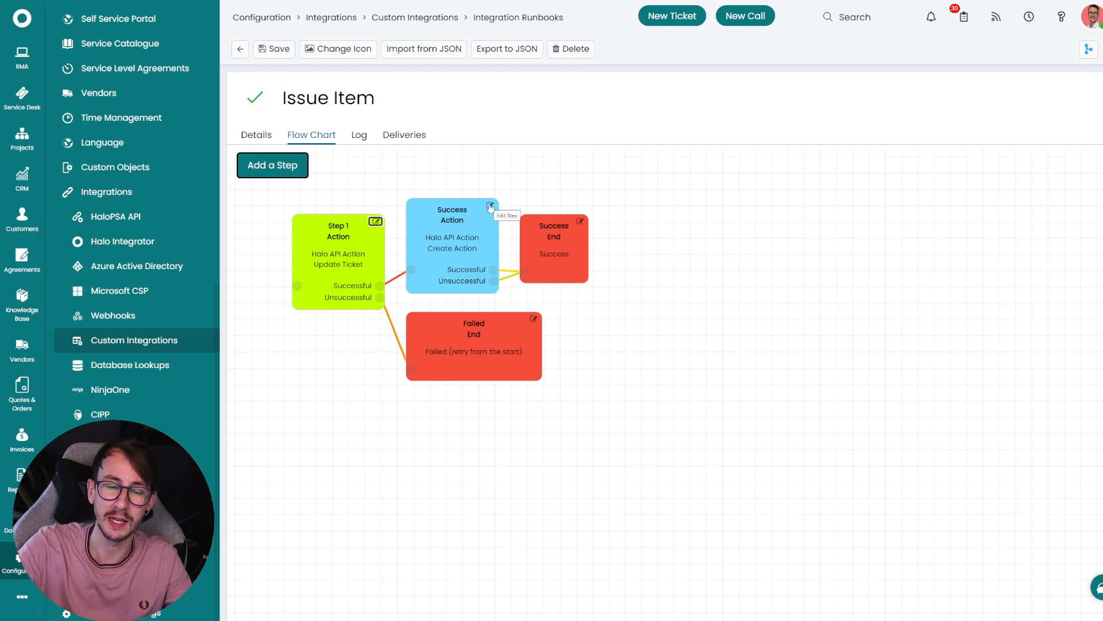
Correct the Success step's outcome from 'Fixed Free' to 'Fixed Fee Applied' and close it.
click(491, 207)
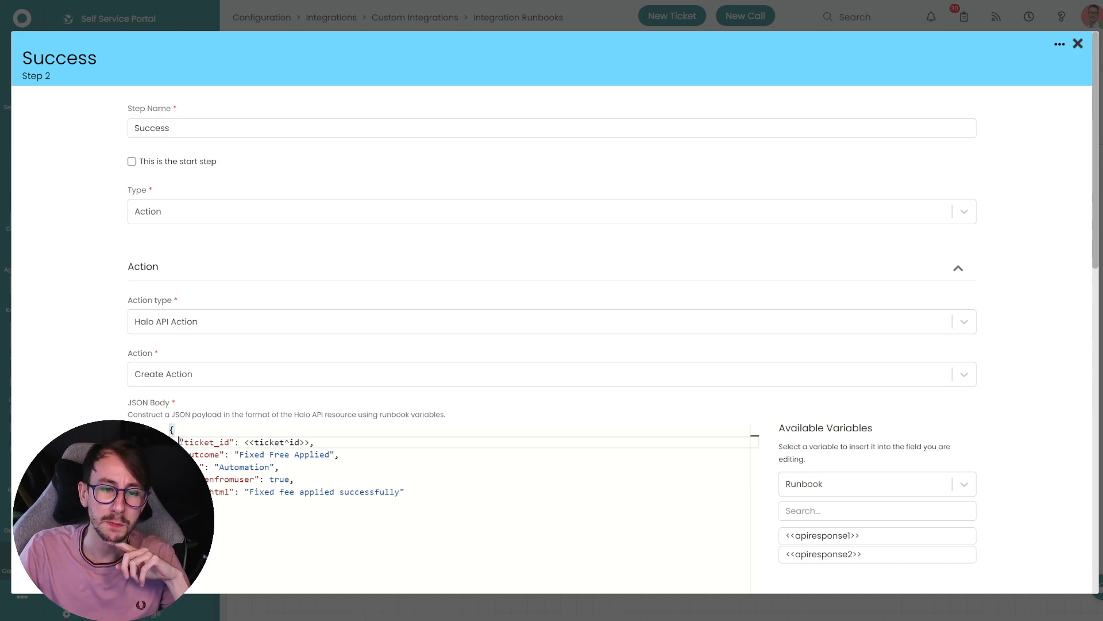
double_click(268, 454)
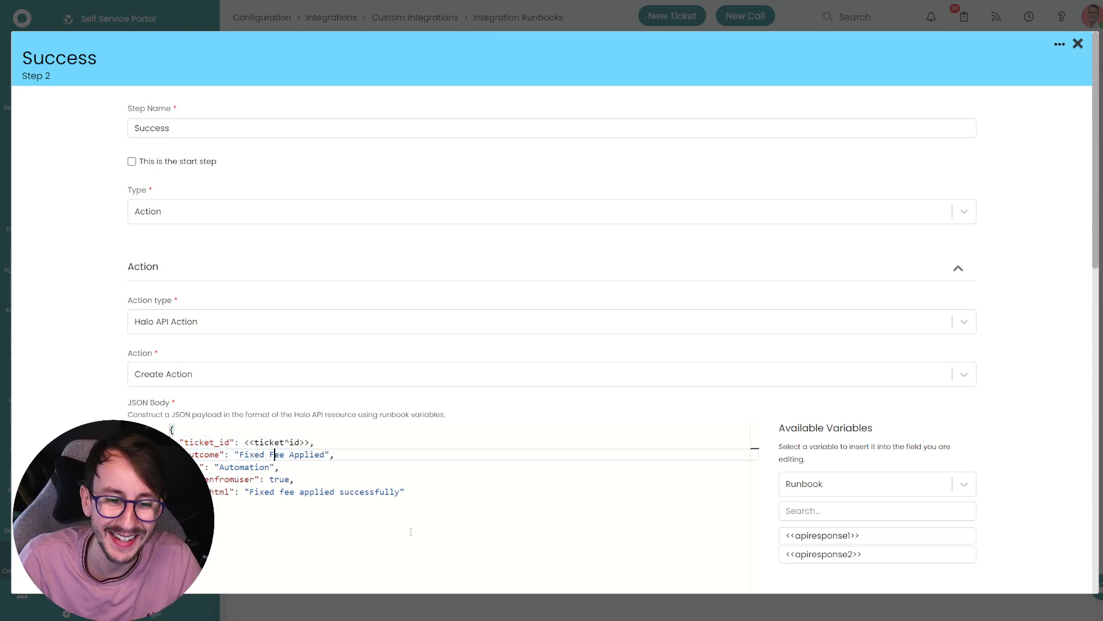
scroll(down, 3)
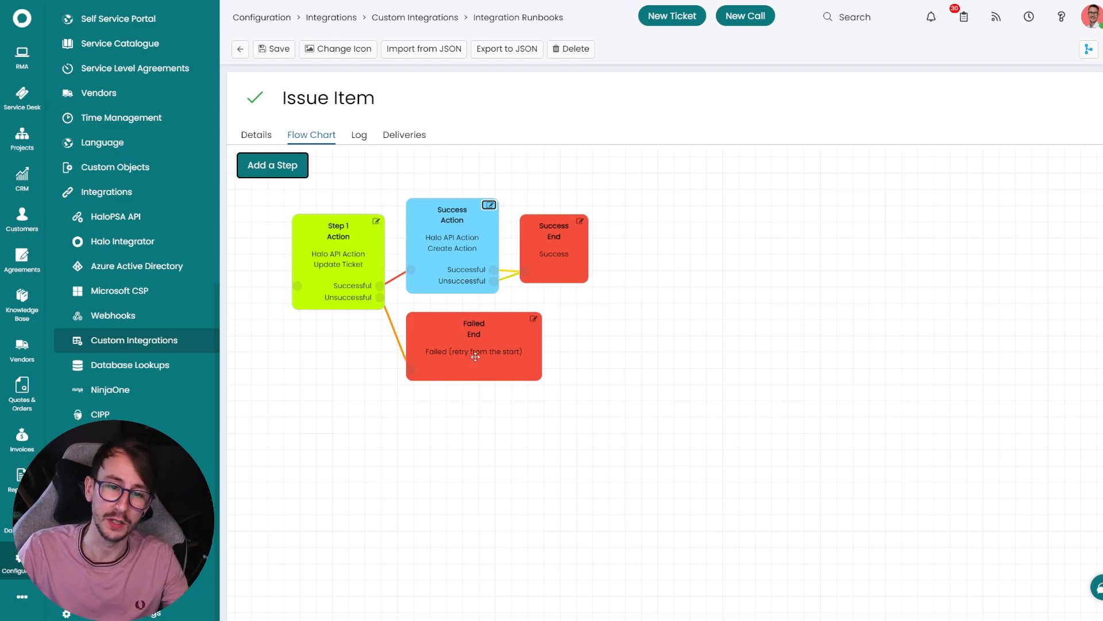
mouse_move(498, 287)
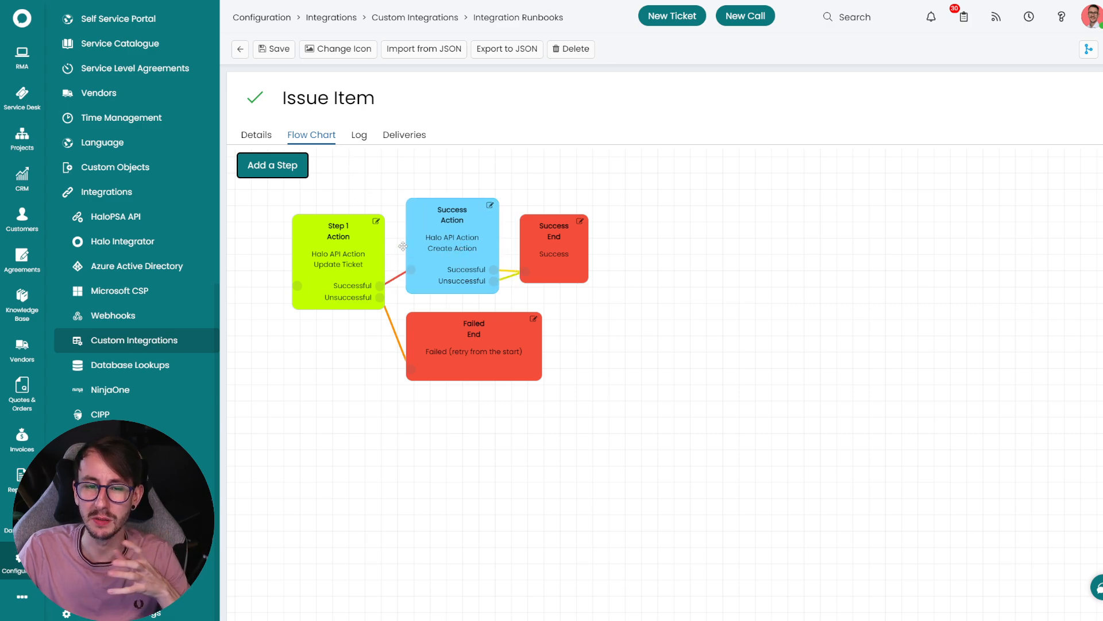
click(274, 48)
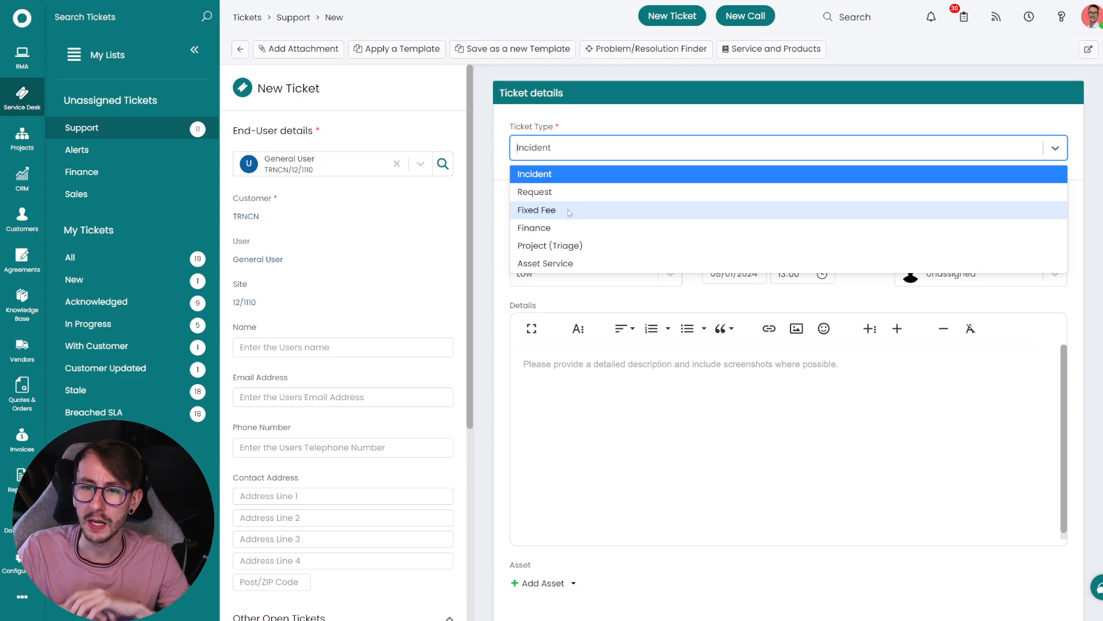
Set the new ticket's type to Fixed Fee and its fixed fee type to Laptop Setup.
click(537, 209)
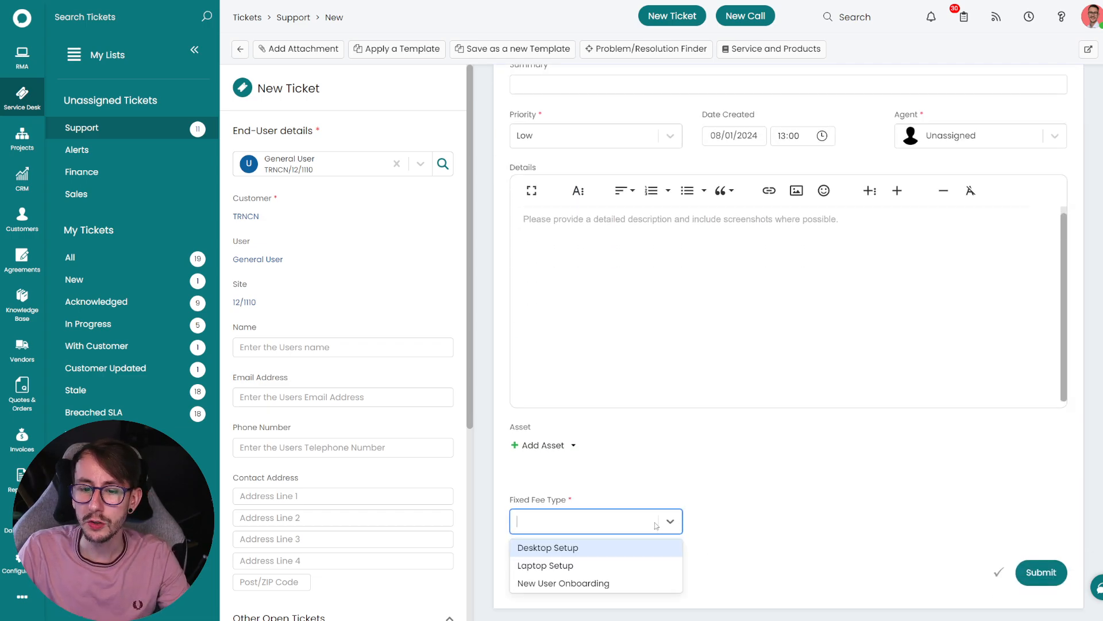
click(545, 565)
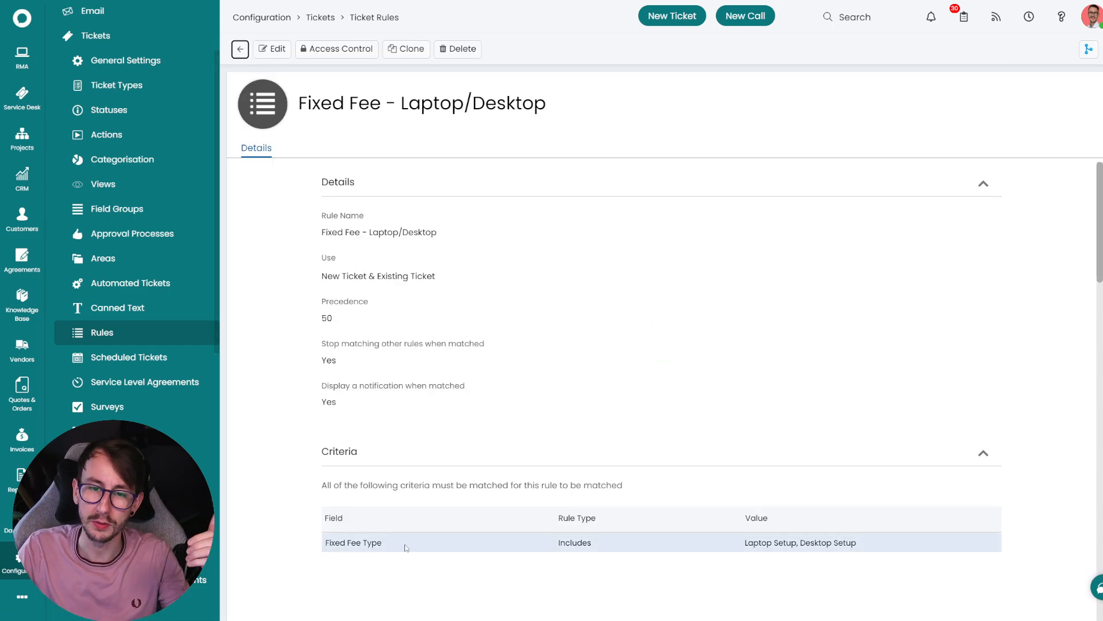
mouse_move(594, 556)
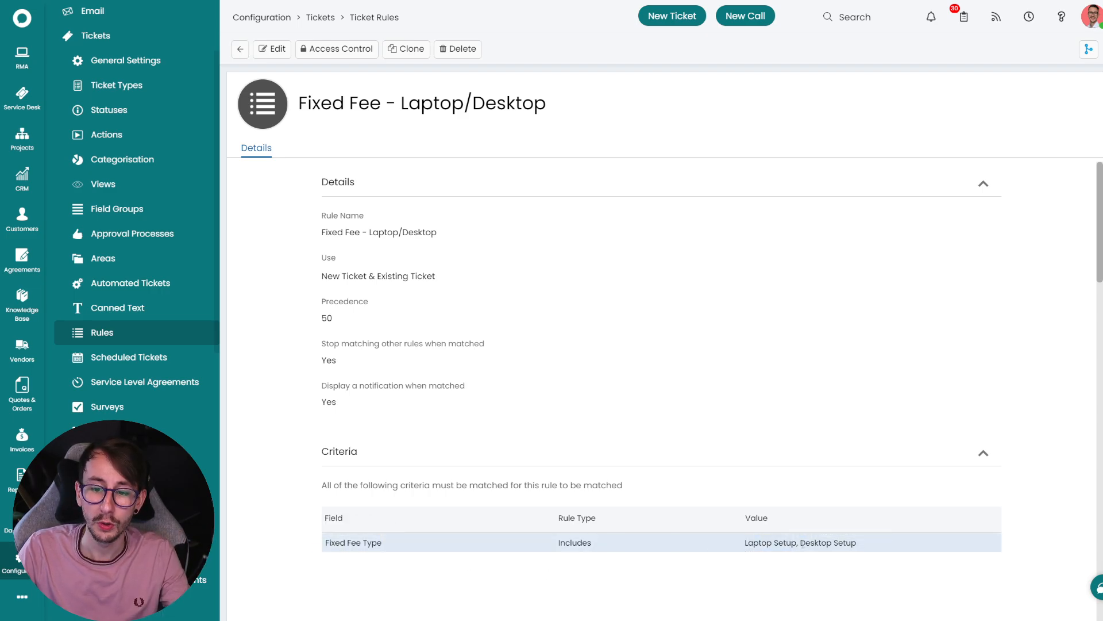
Scroll the Fixed Fee - Laptop/Desktop rule down to its Outcome section.
scroll(down, 3)
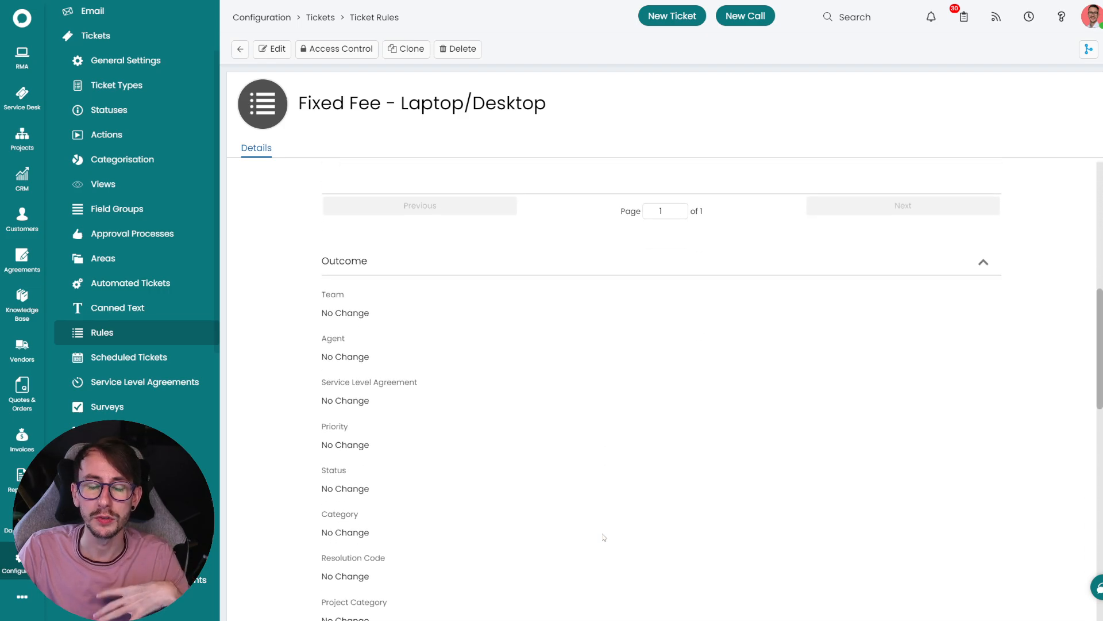
scroll(down, 3)
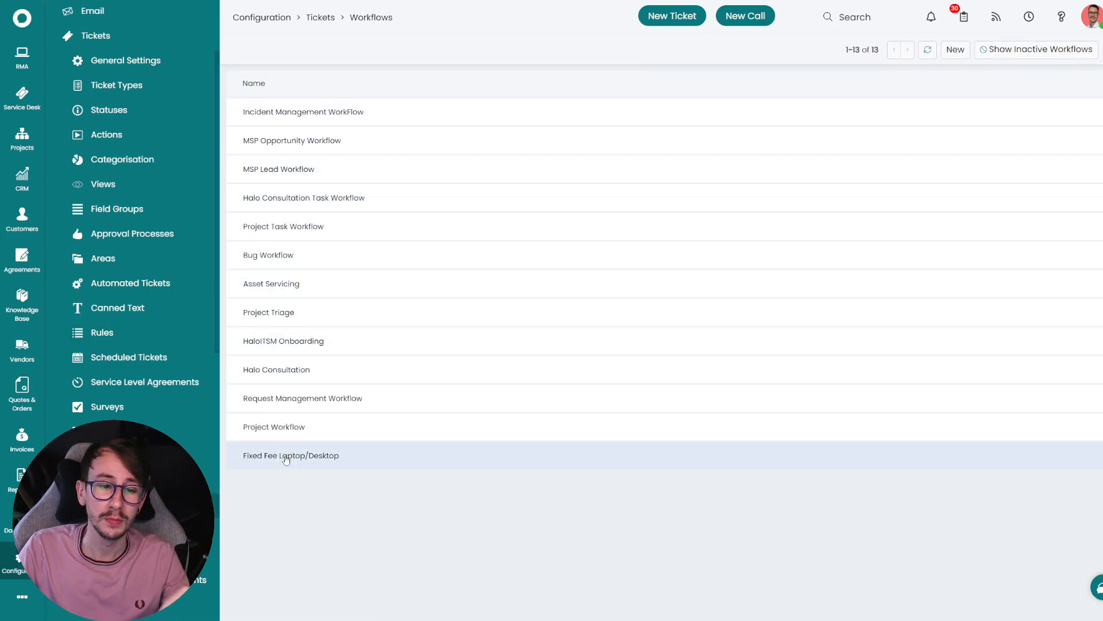
Edit the Fixed Fee Laptop/Desktop workflow and view its Apply Fixed Fee Product start step.
click(291, 455)
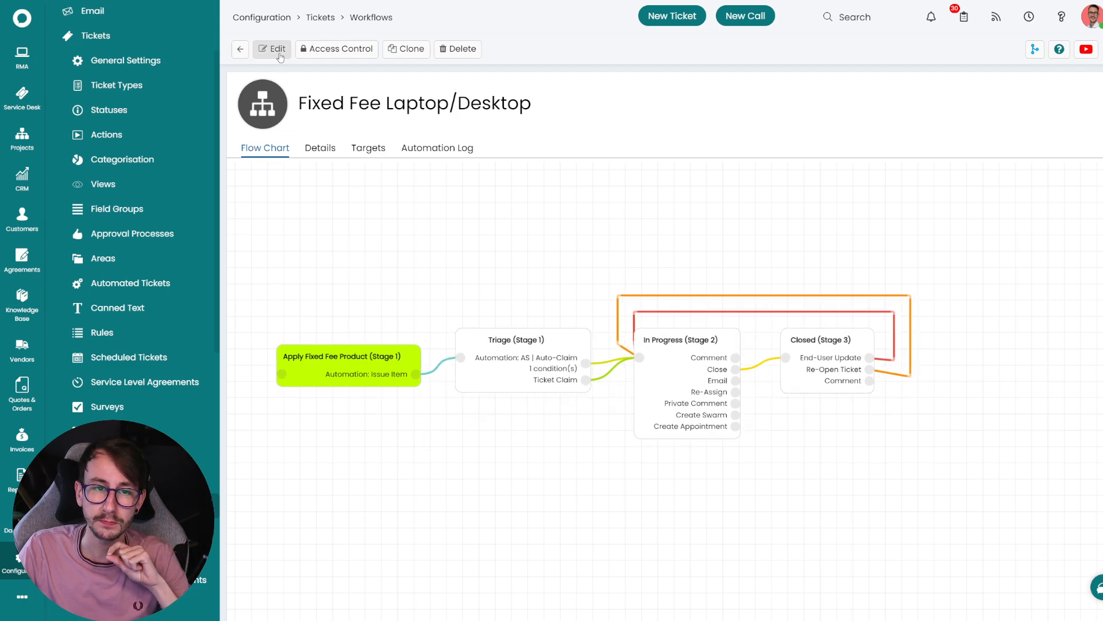
click(273, 48)
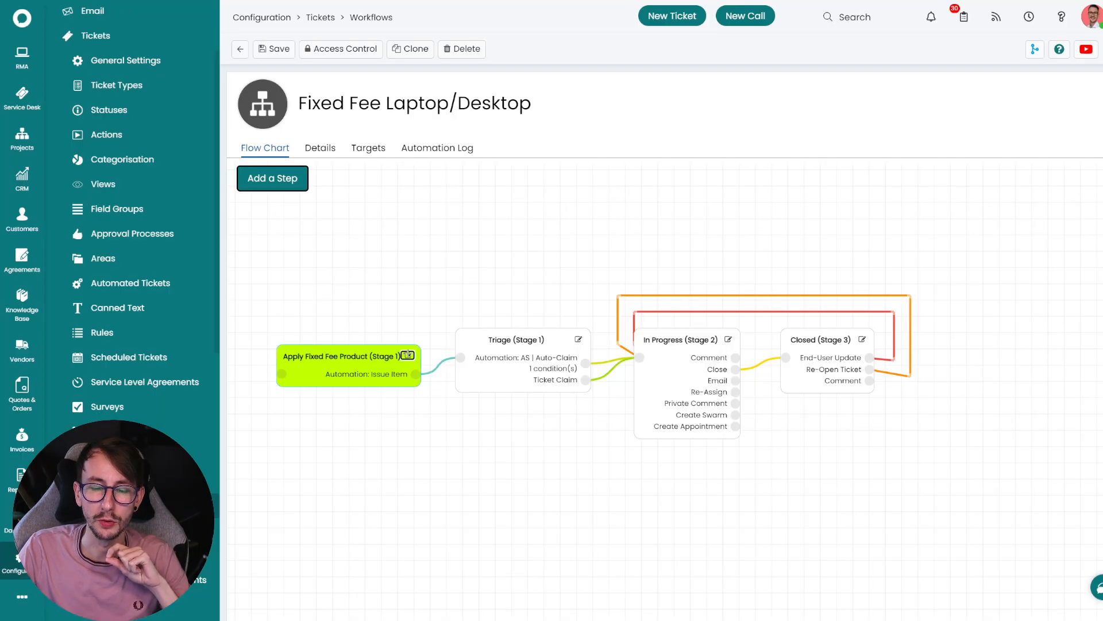
click(410, 354)
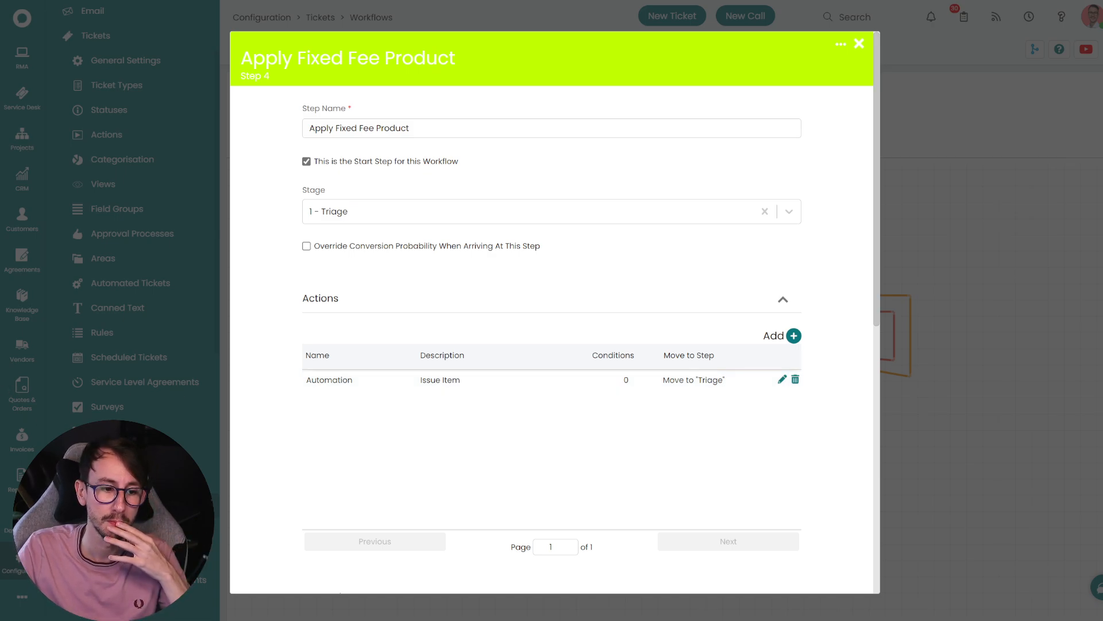
Leave the step settings unchanged and go to the ticket Actions list.
click(839, 45)
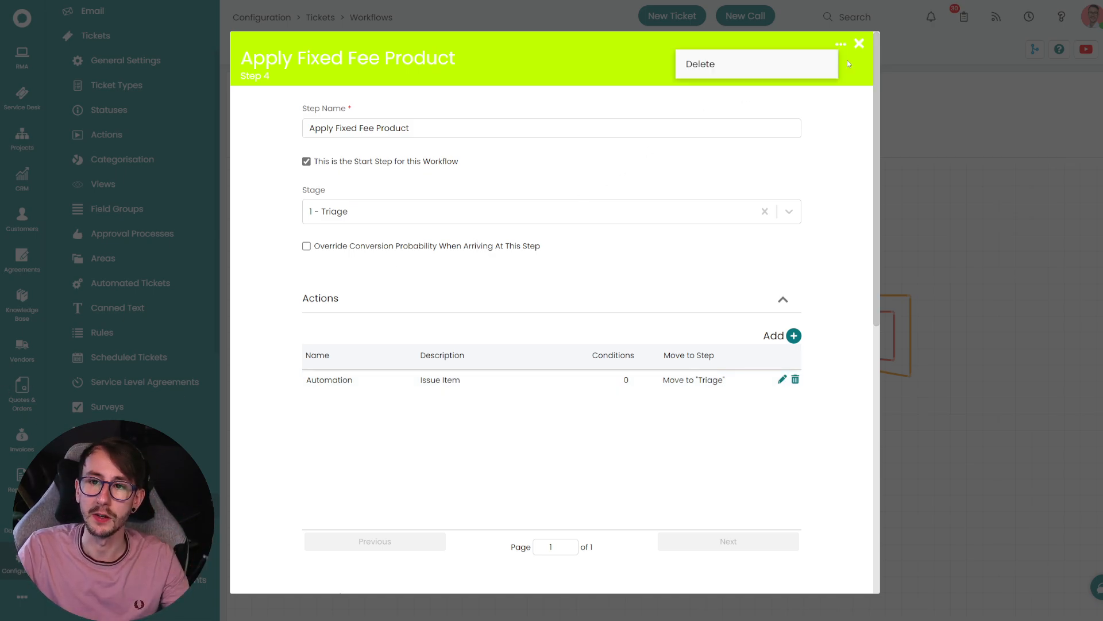
click(859, 44)
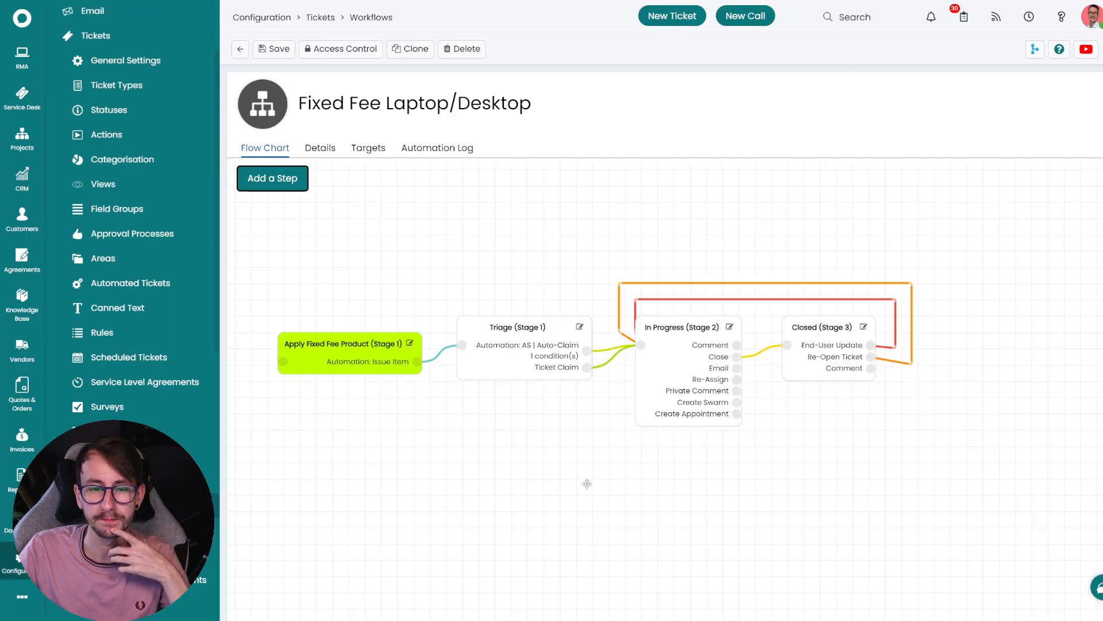
mouse_move(249, 238)
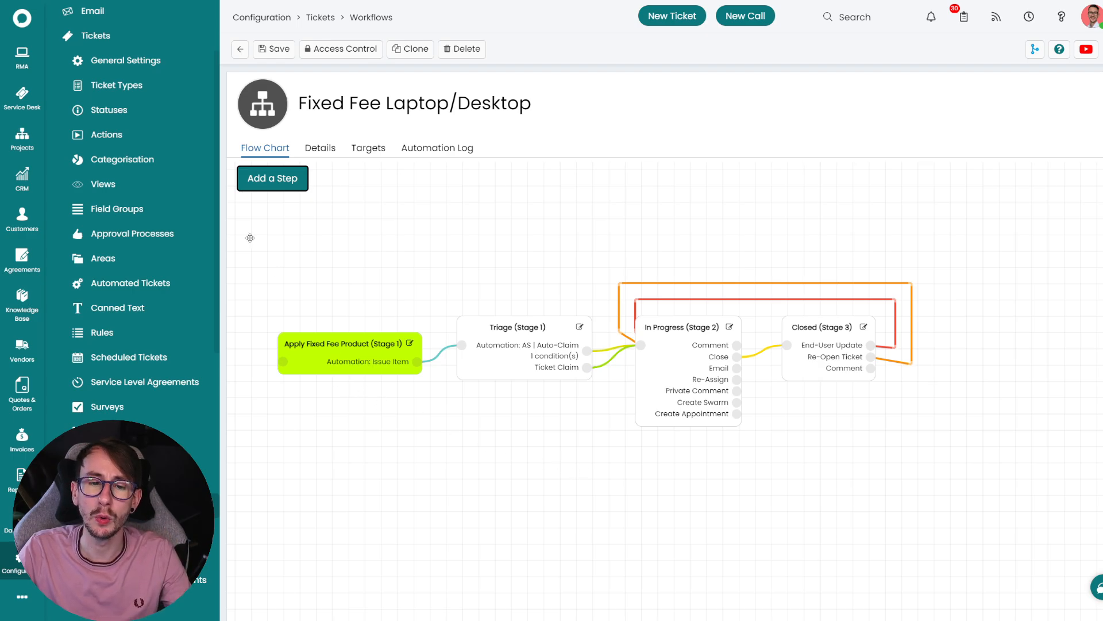
click(106, 134)
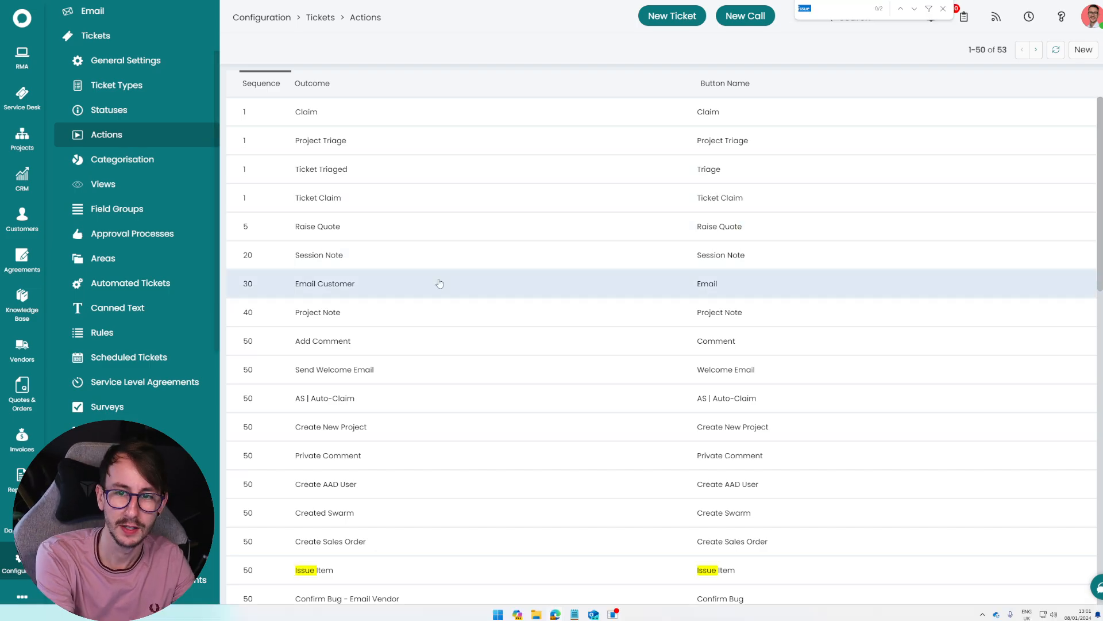
Review the Issue Item quick action sending the Issue Item runbook, then go to Ticket Types.
scroll(down, 3)
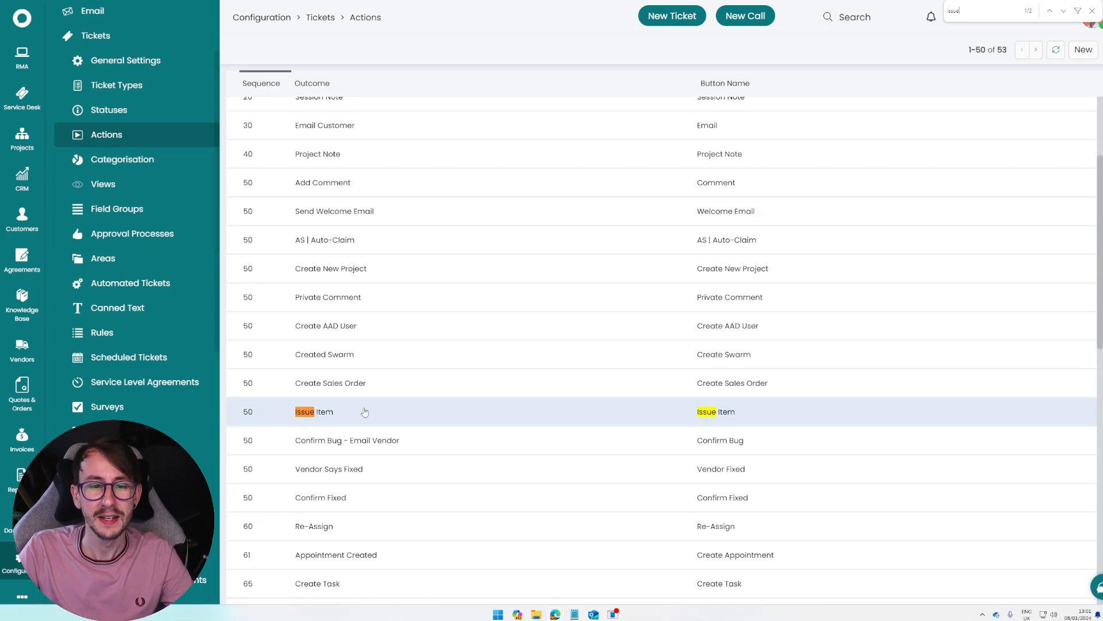
click(314, 411)
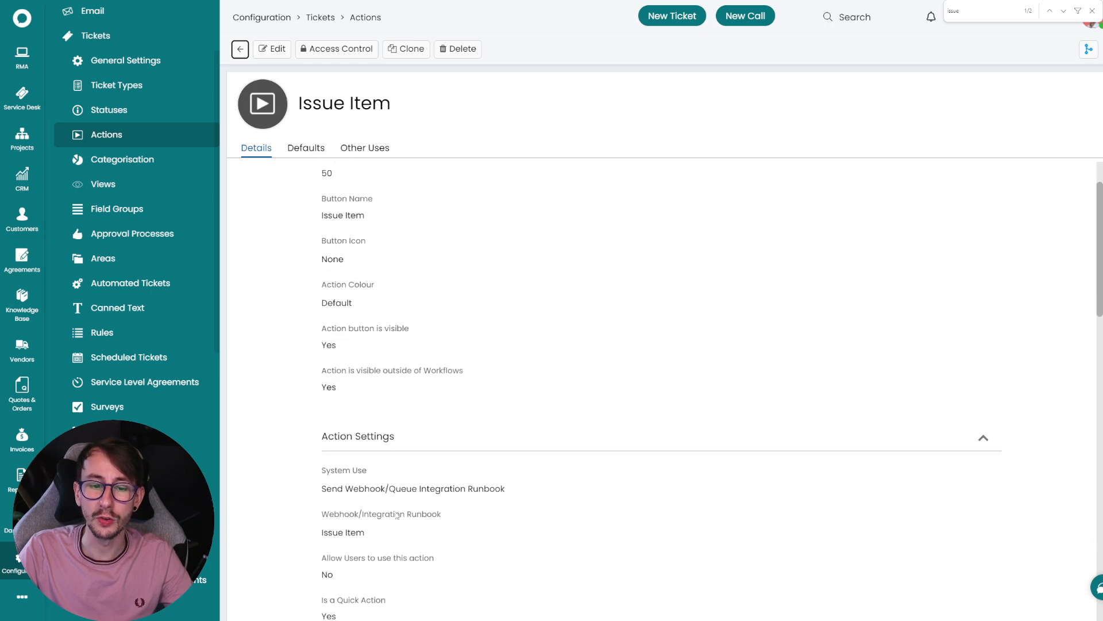
click(274, 49)
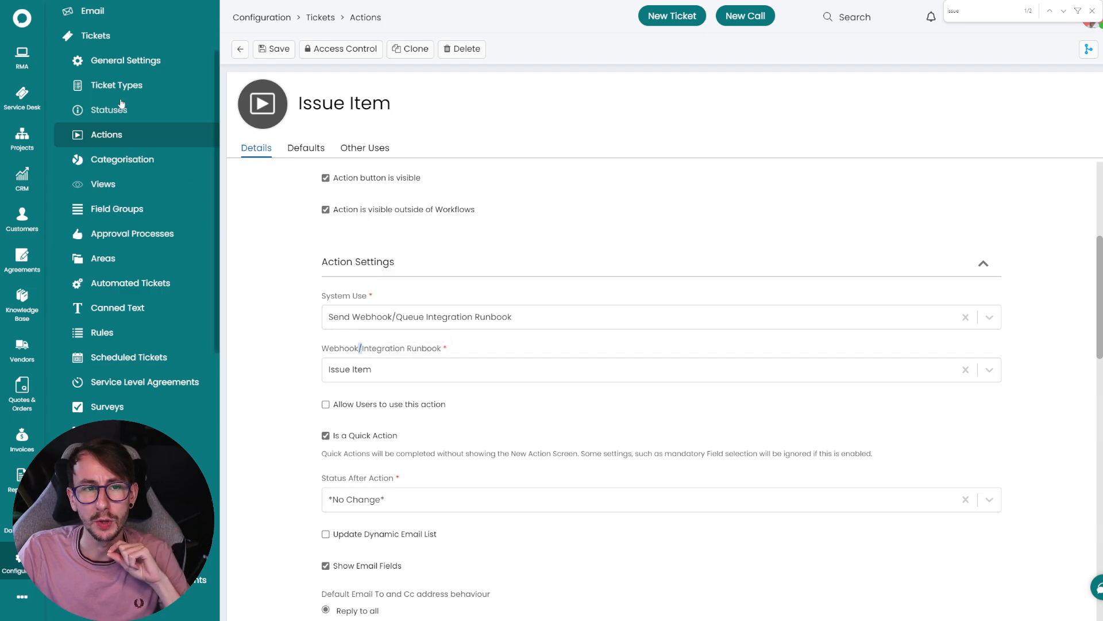
click(117, 84)
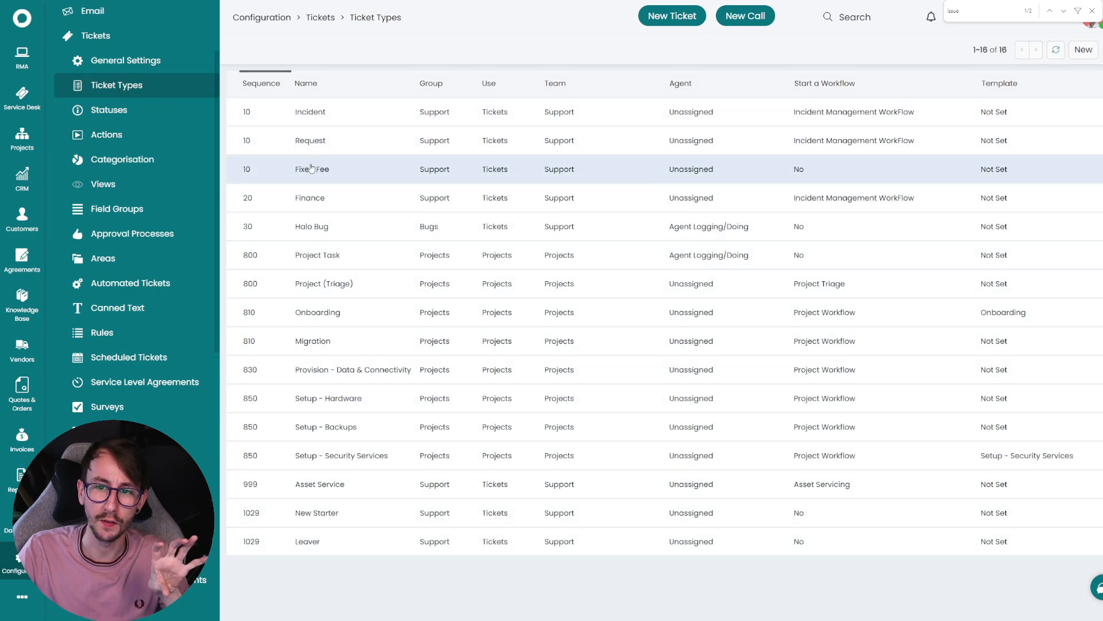
Show the Fixed Fee ticket type's Charge Type Override set to No Charge on the Details tab.
click(312, 169)
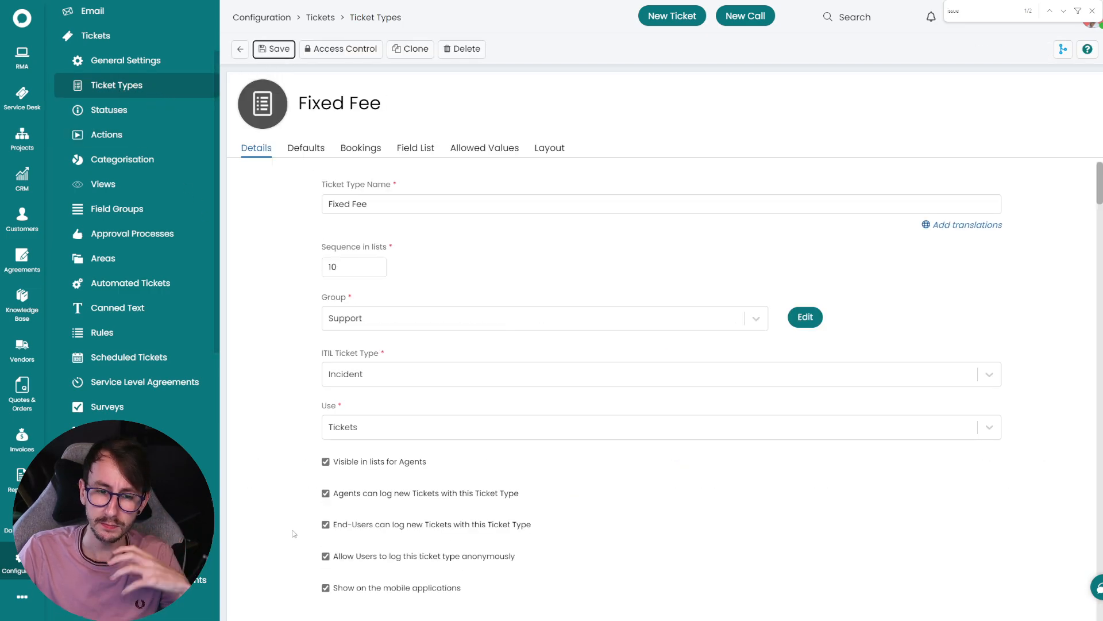
scroll(down, 3)
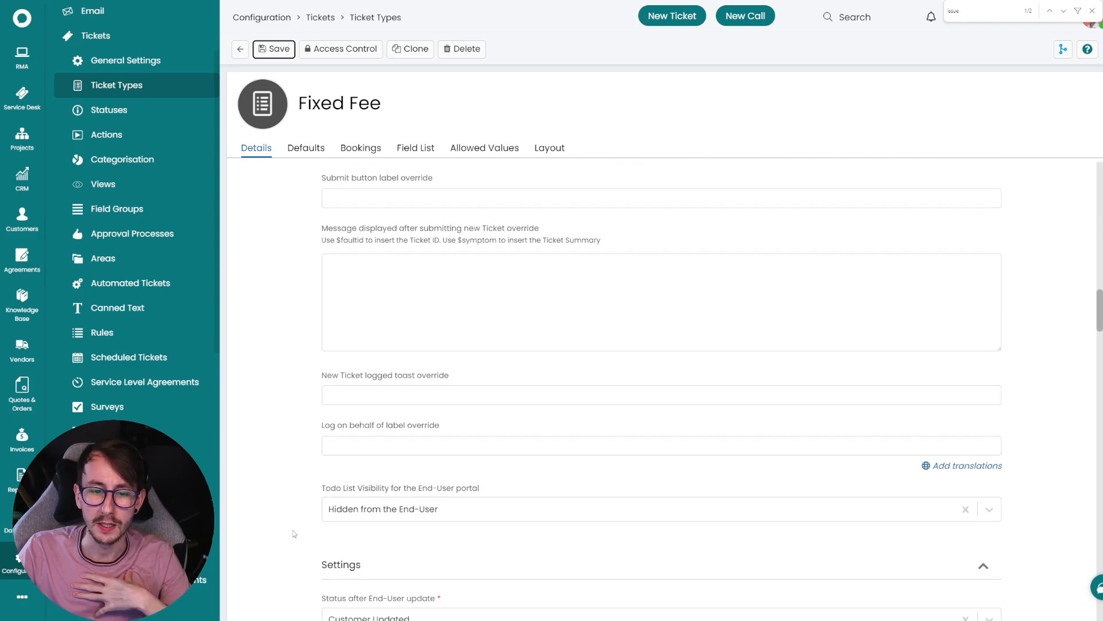
scroll(down, 3)
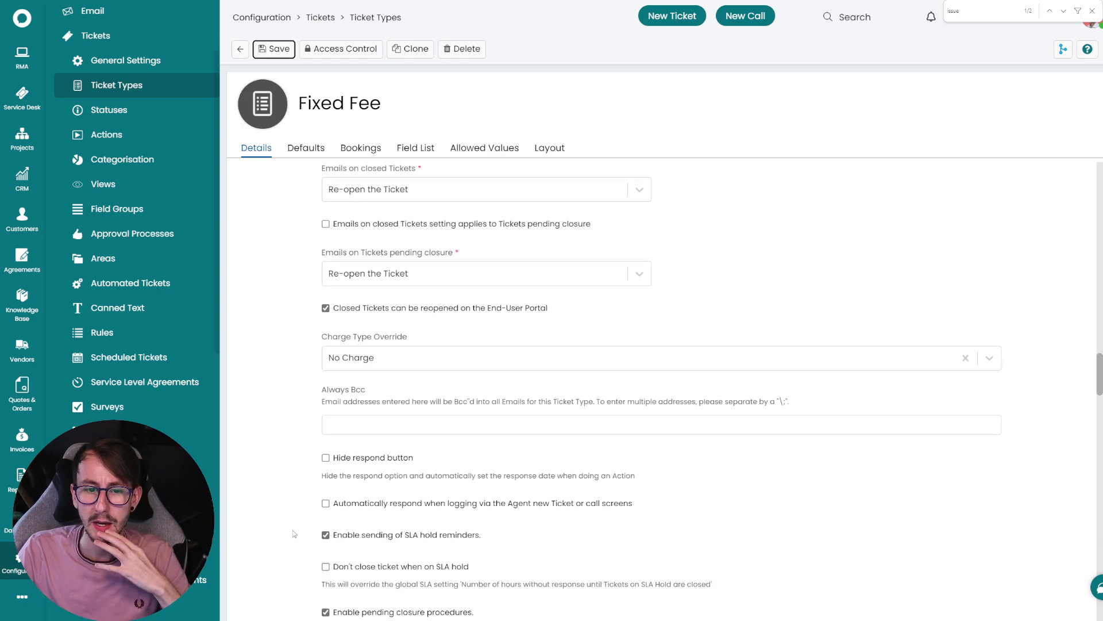
double_click(364, 337)
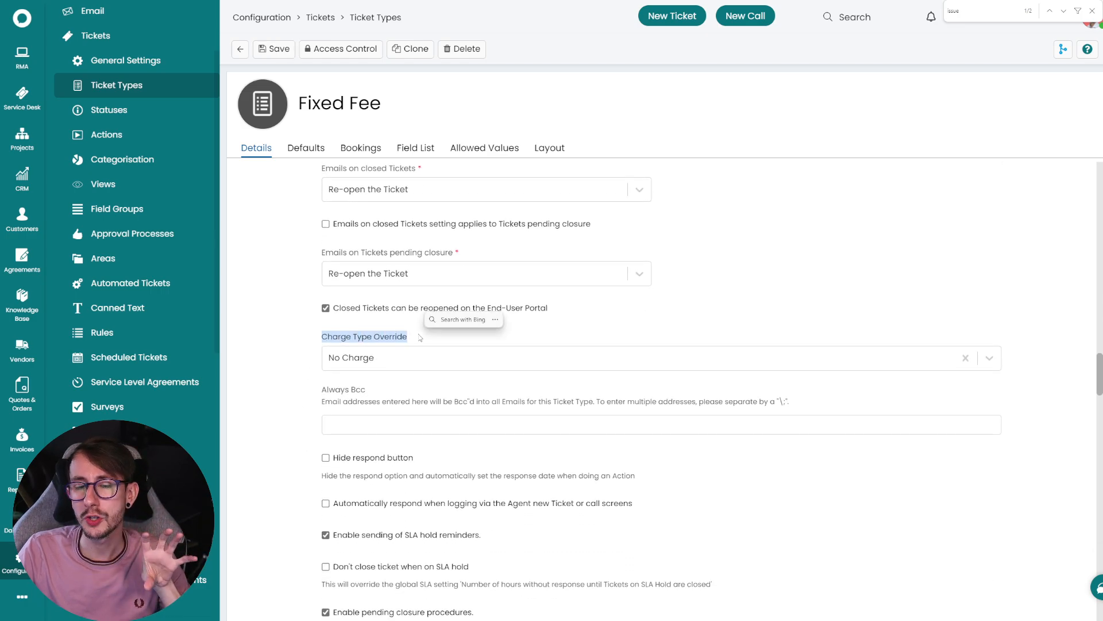
mouse_move(416, 346)
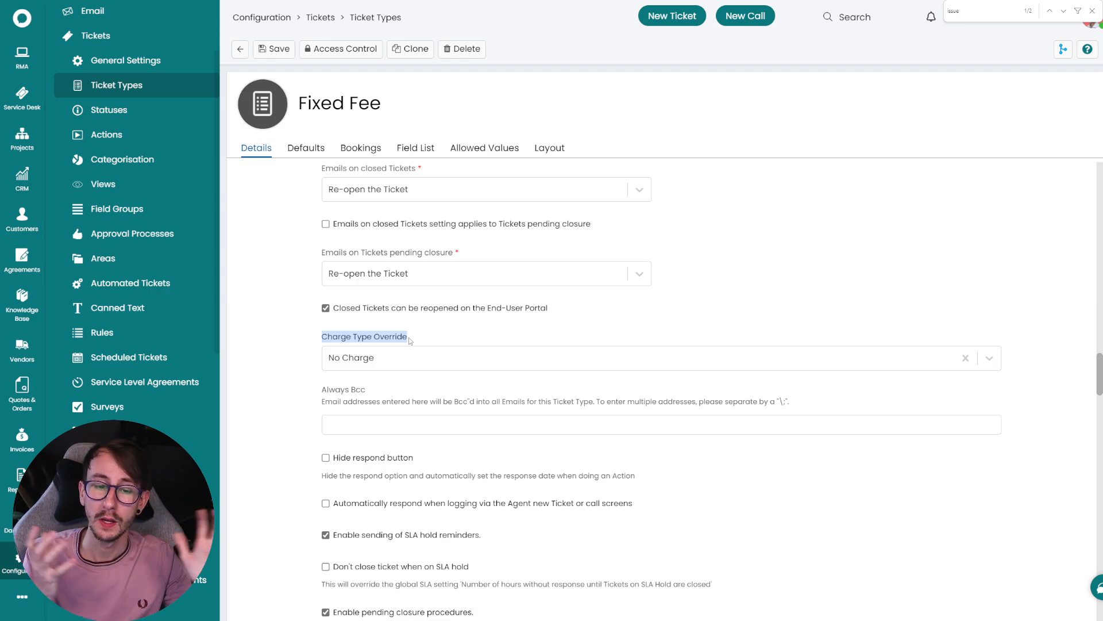
scroll(down, 3)
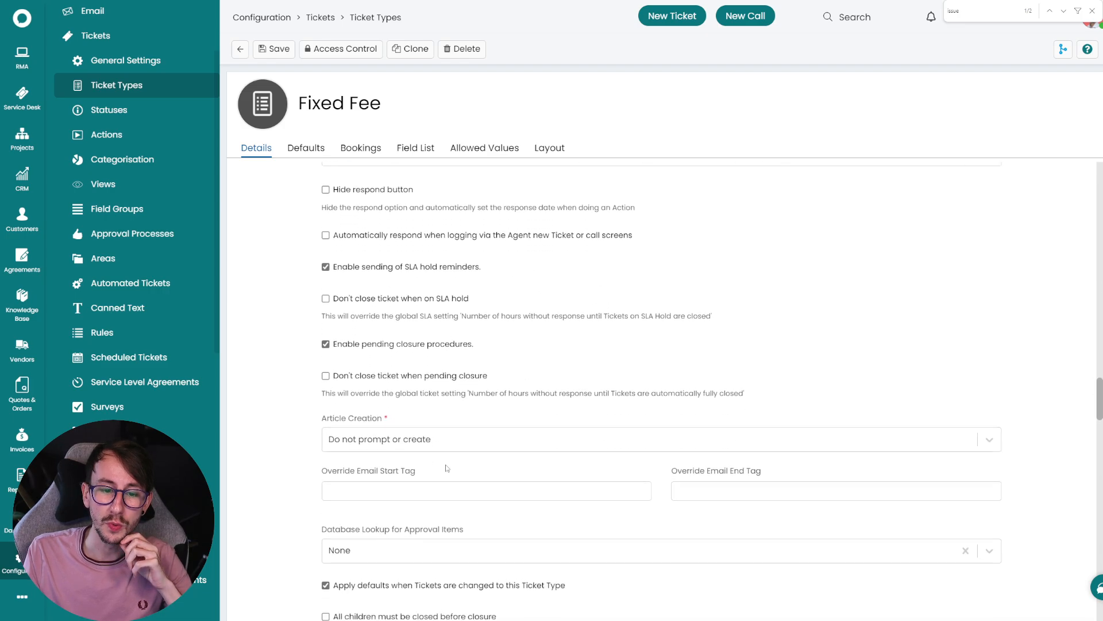
scroll(down, 3)
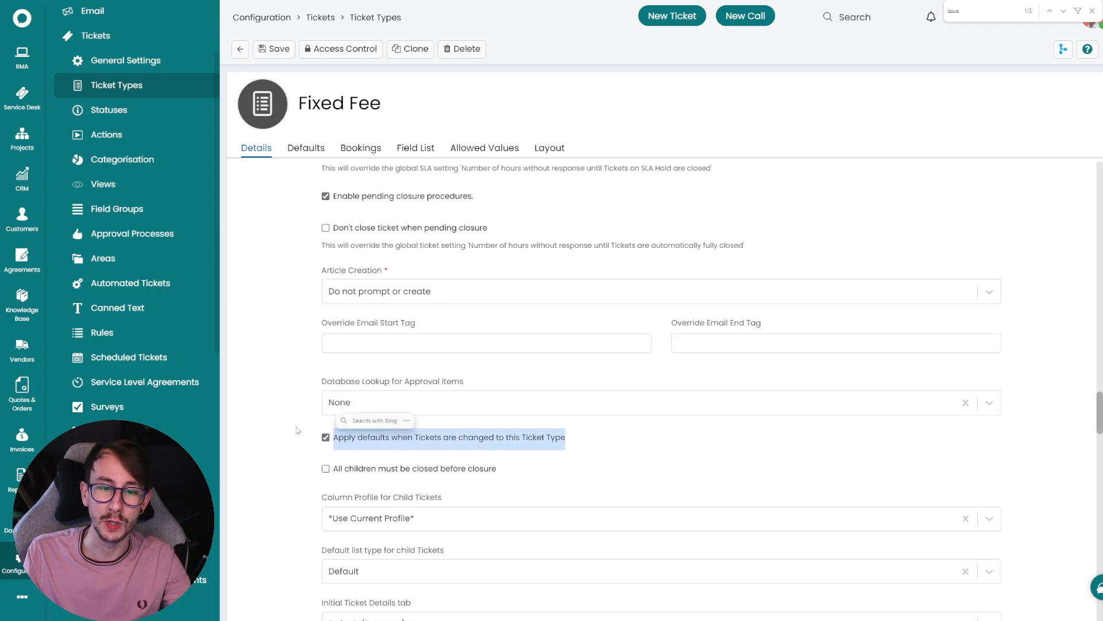
mouse_move(304, 367)
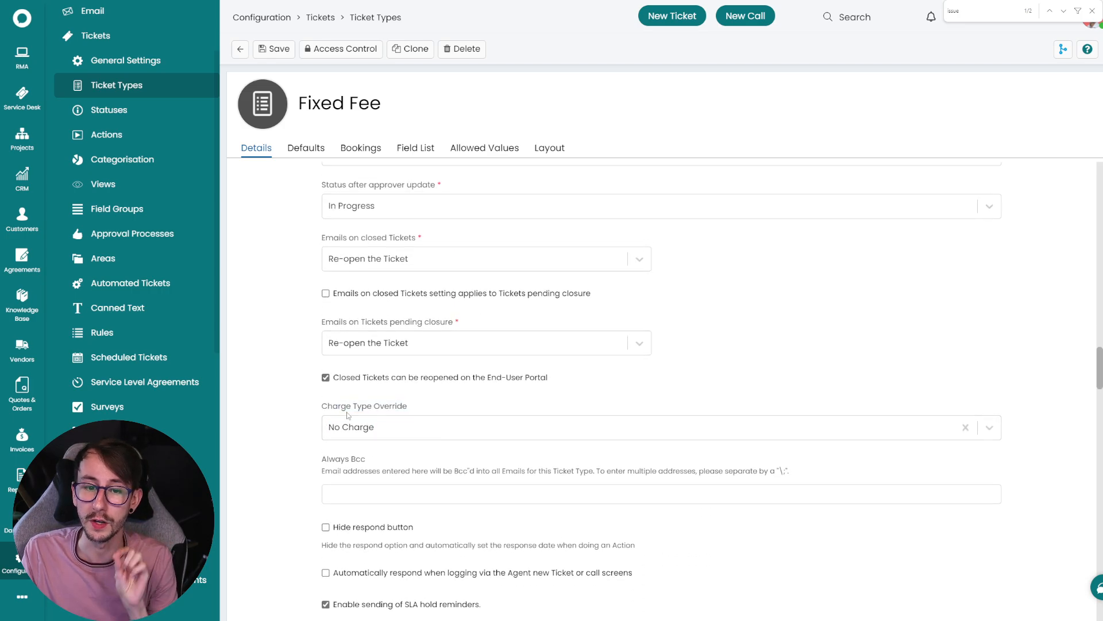
double_click(364, 405)
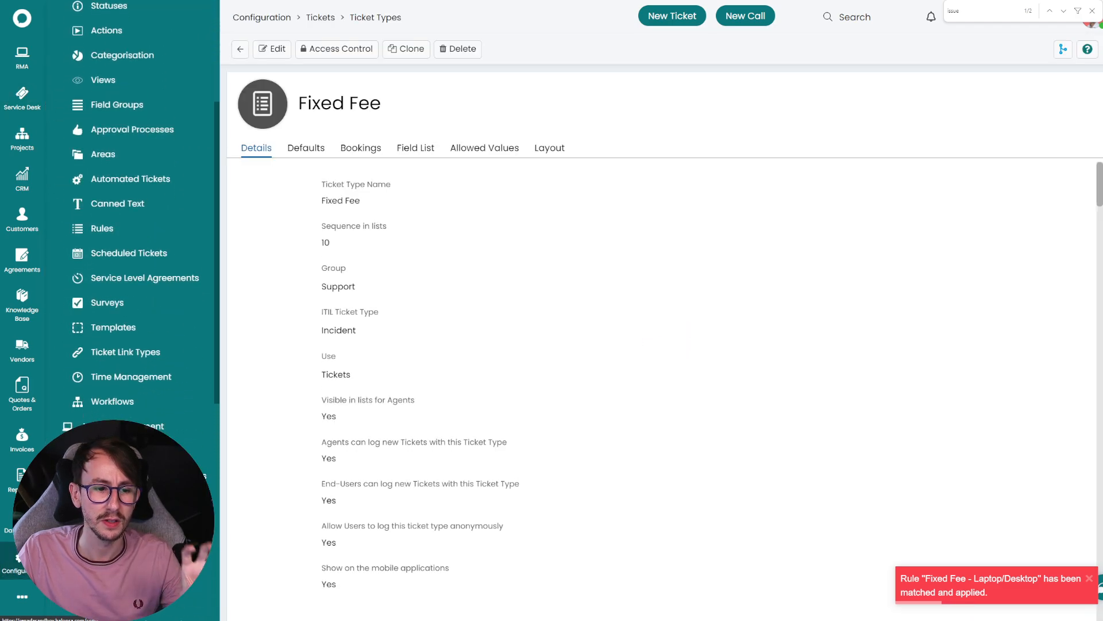
View the CFFixedFee field's values: Desktop Setup, Laptop Setup and New User Onboarding.
scroll(down, 3)
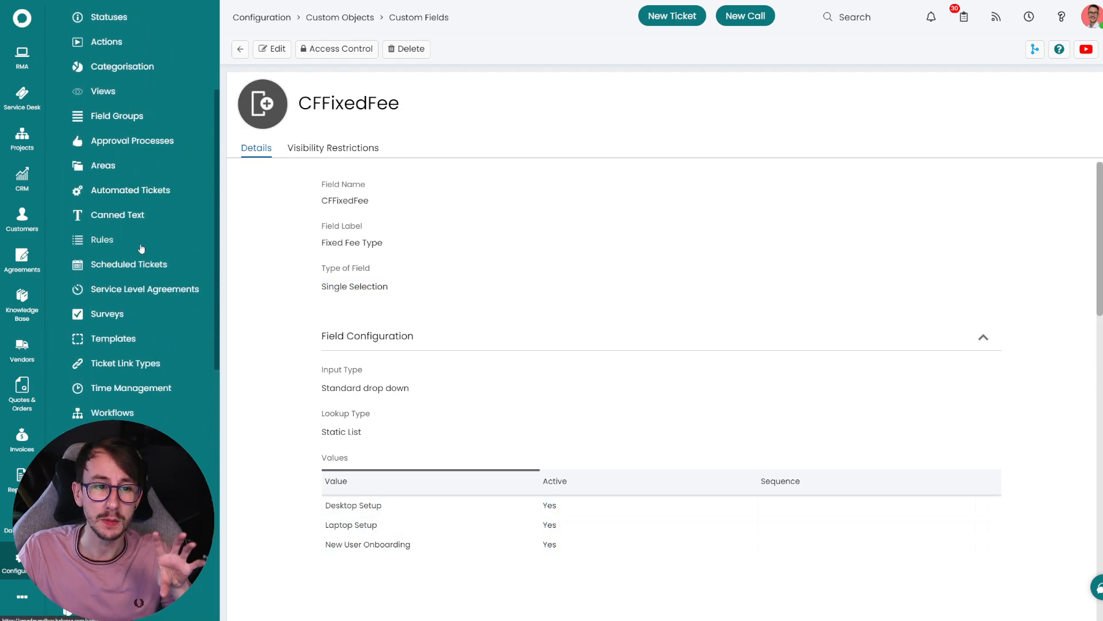
click(103, 239)
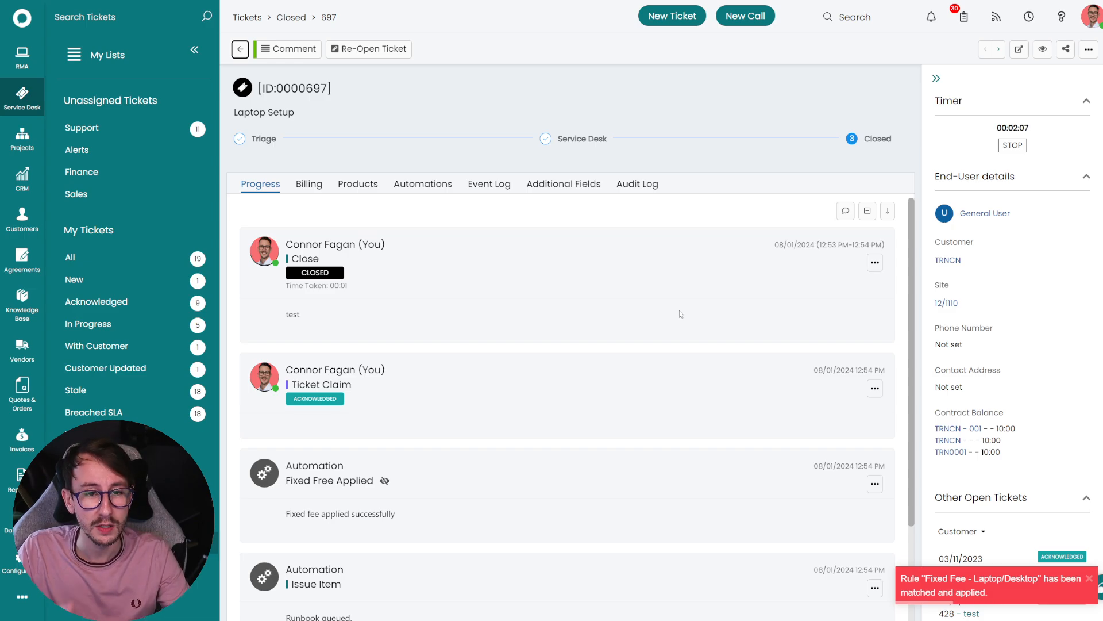
Scroll ticket 697's Progress log to the Fixed Fee Applied and Issue Item entries.
scroll(down, 3)
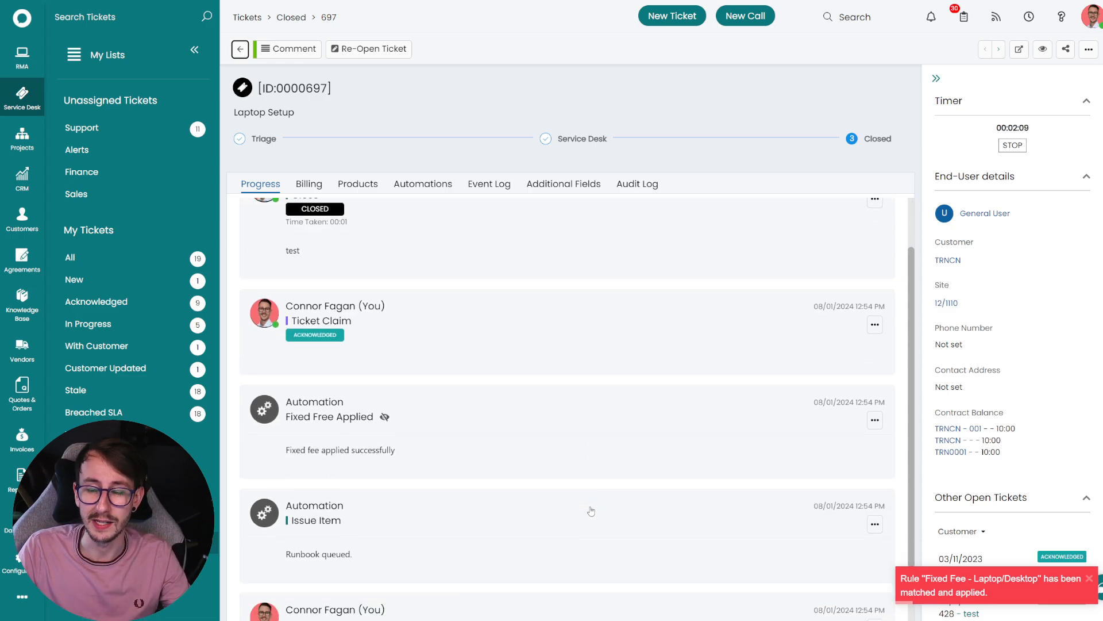